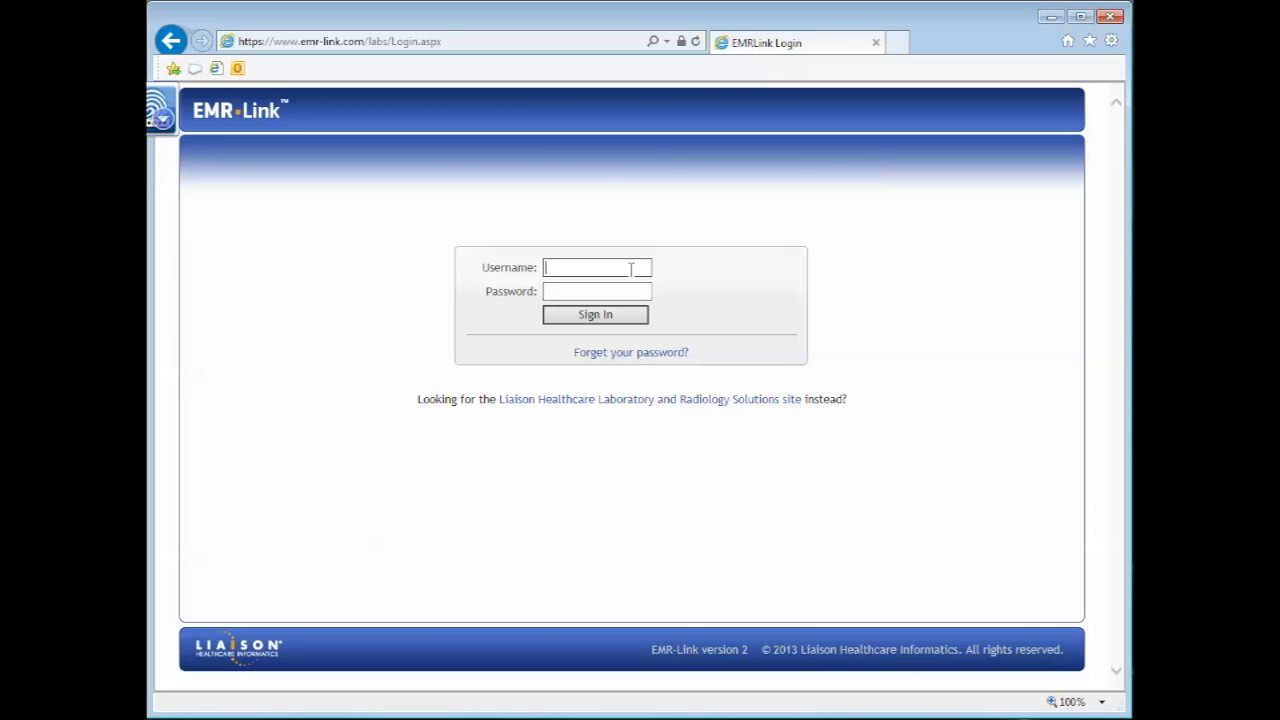
mouse_move(569, 195)
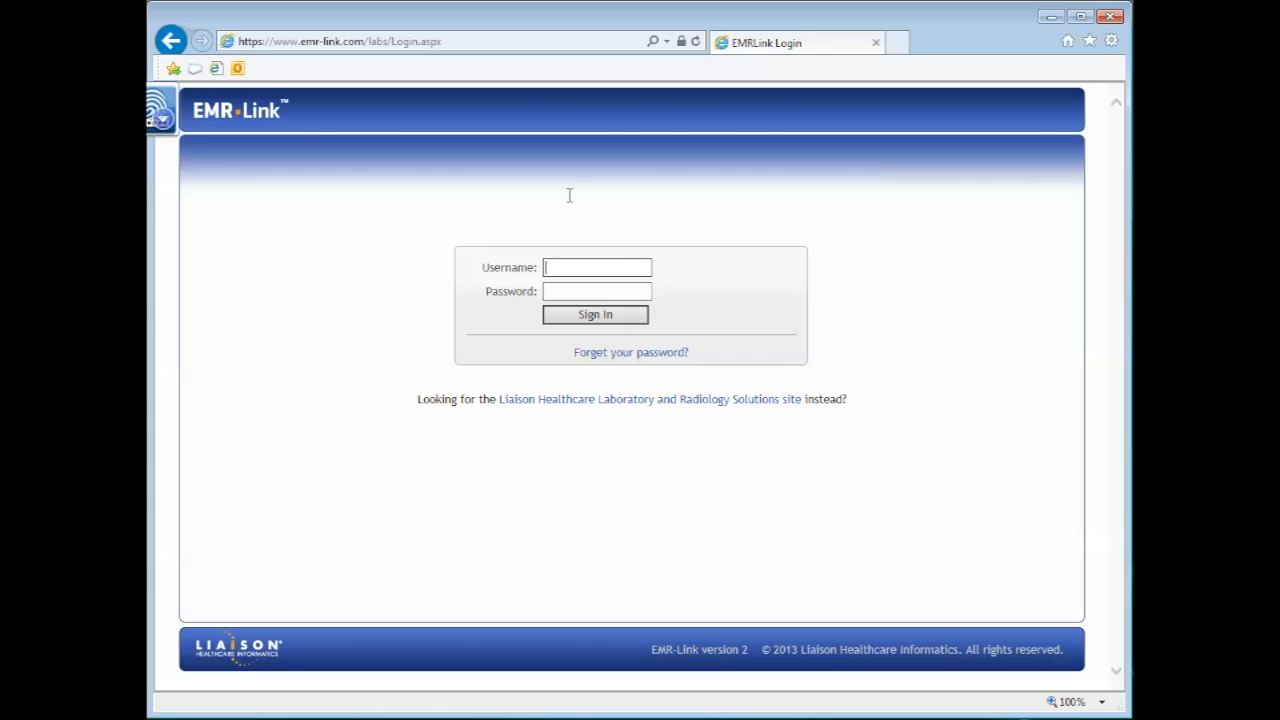
Sign in to EMR-Link with the username 'amanda' and its password.
type("amanda.cc")
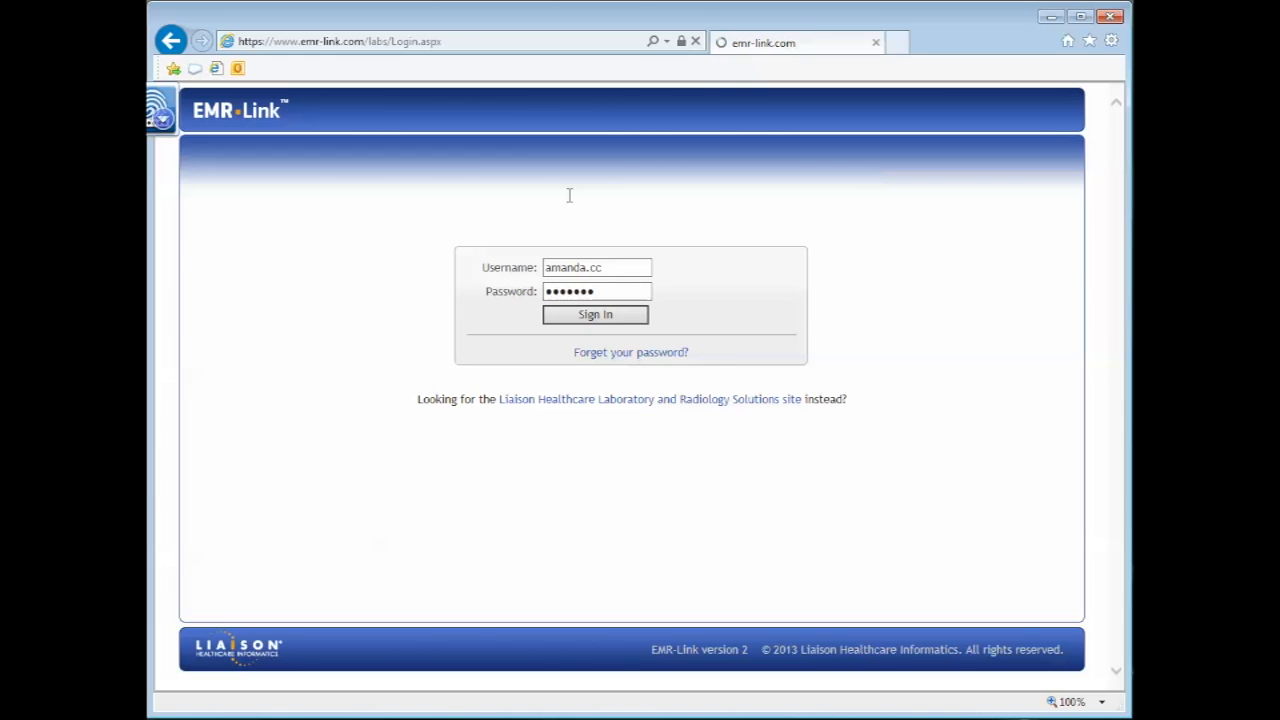
left_click(595, 314)
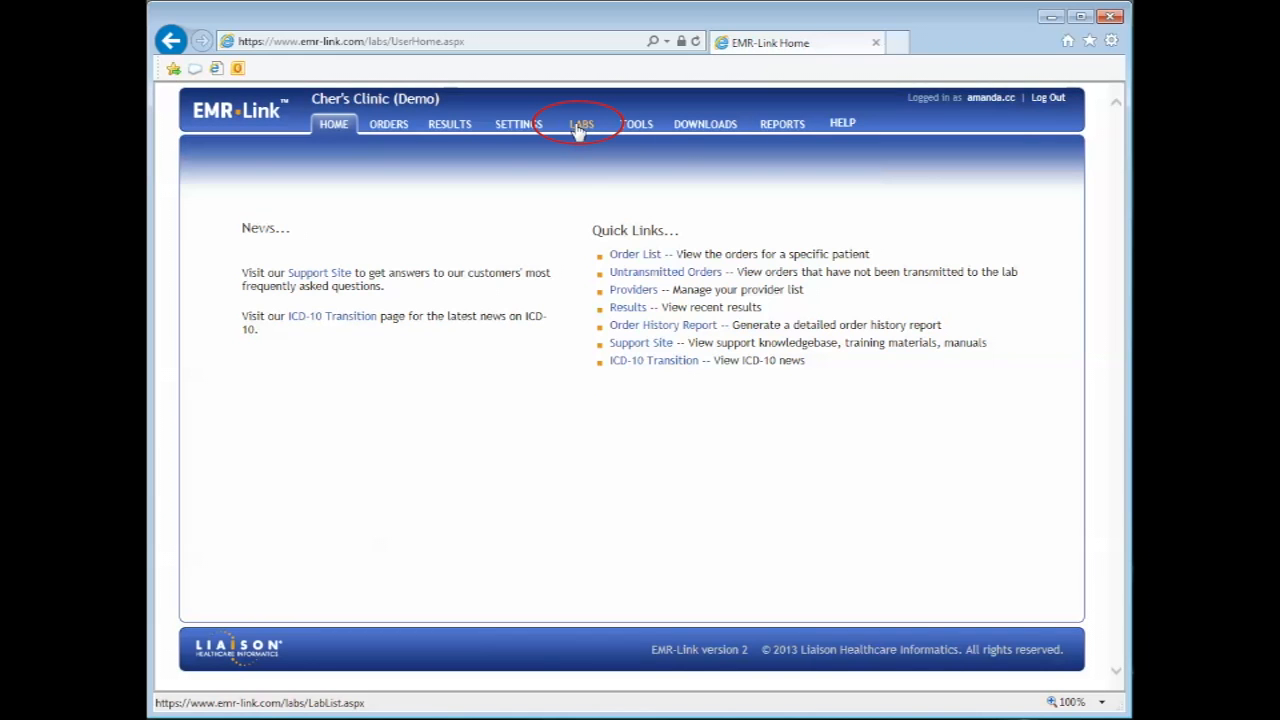
Go to LABS > Result Map to view LabCorp's draft result map.
left_click(581, 123)
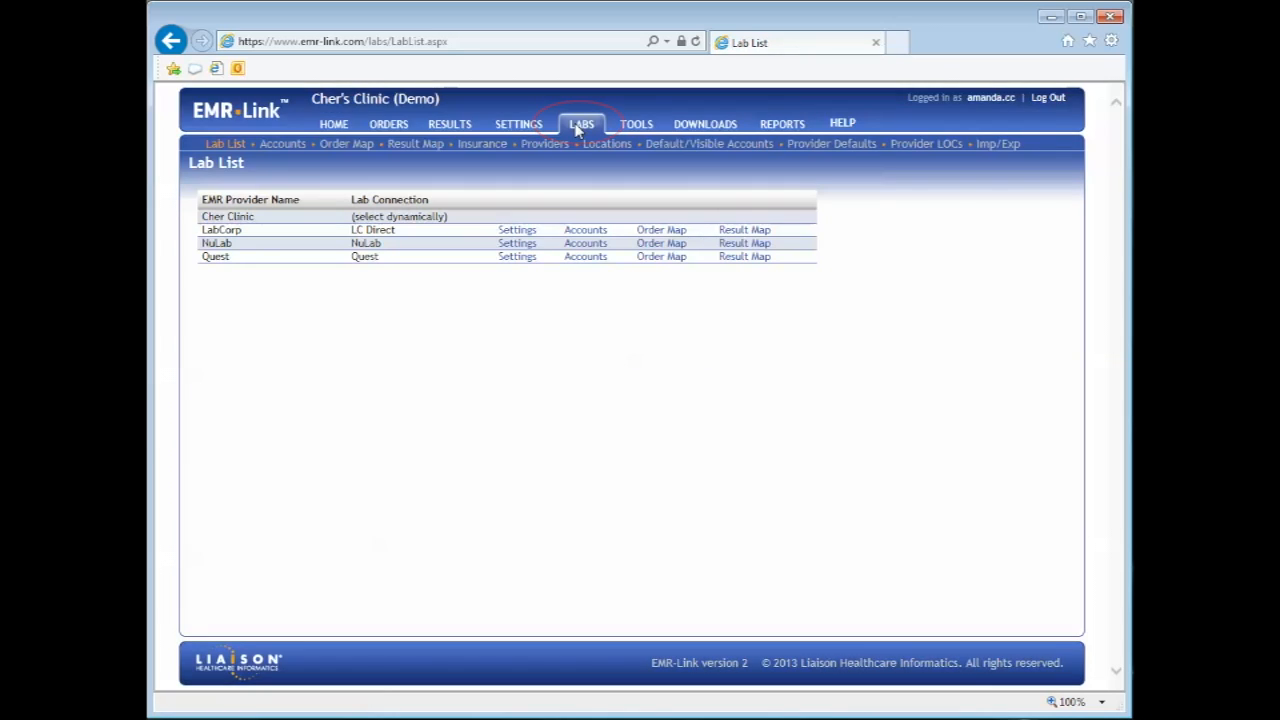
mouse_move(415, 143)
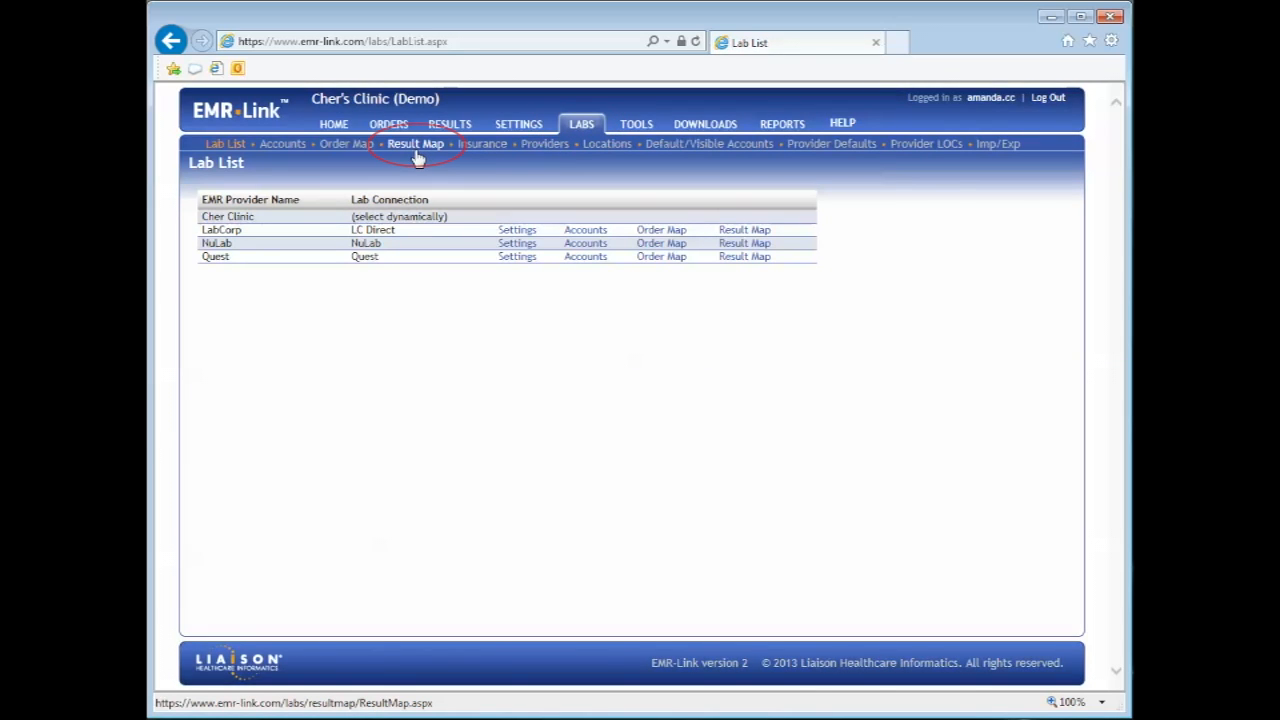
left_click(416, 143)
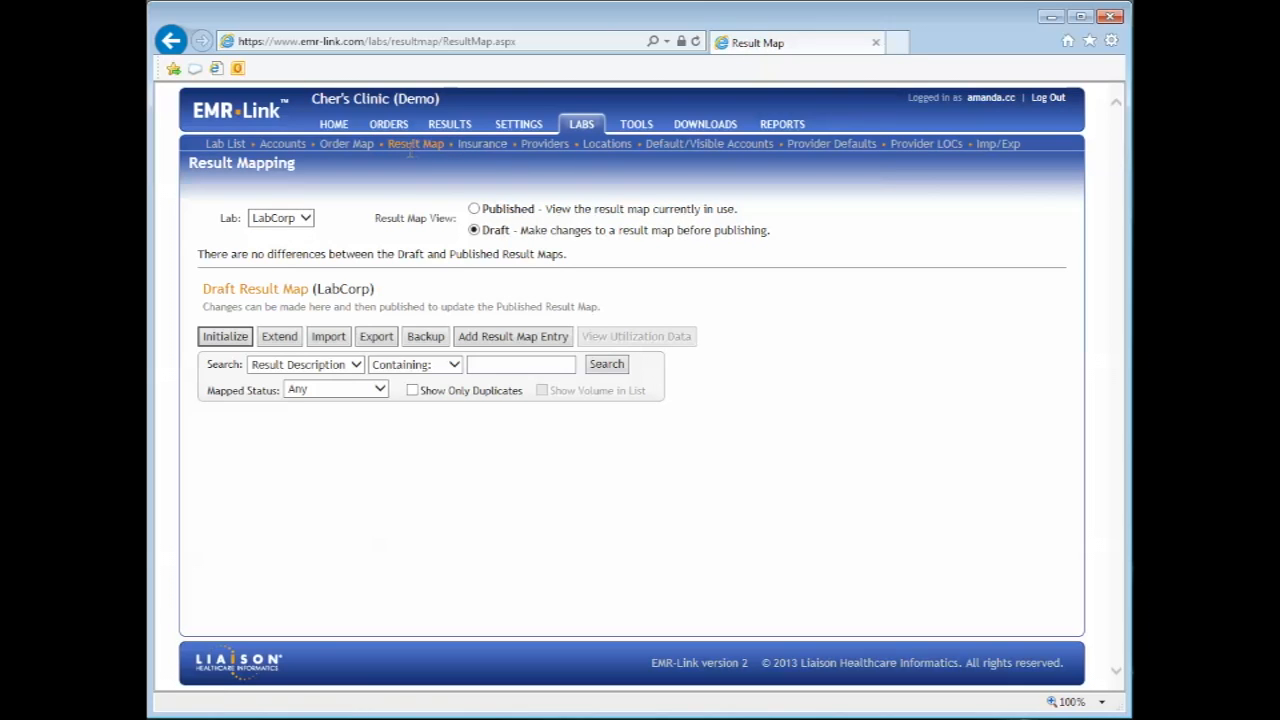
mouse_move(322, 213)
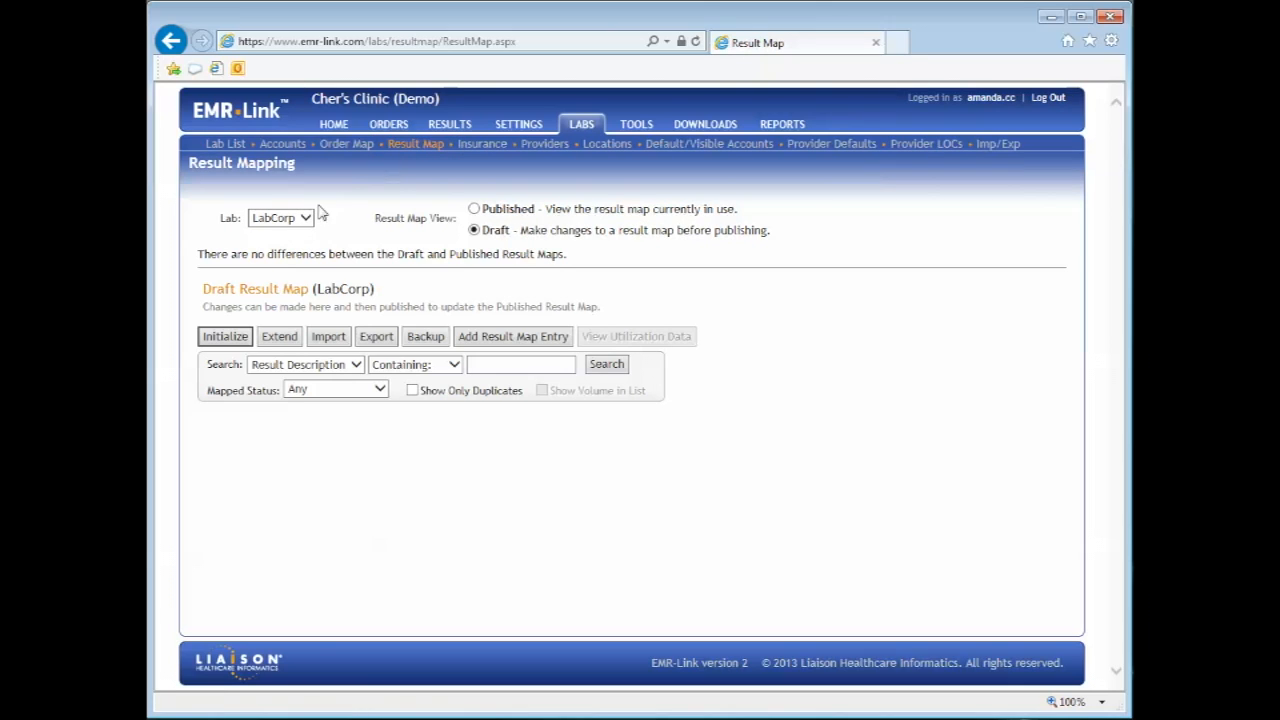
Select NuLab in the Lab dropdown to list its 100 draft entries.
left_click(280, 217)
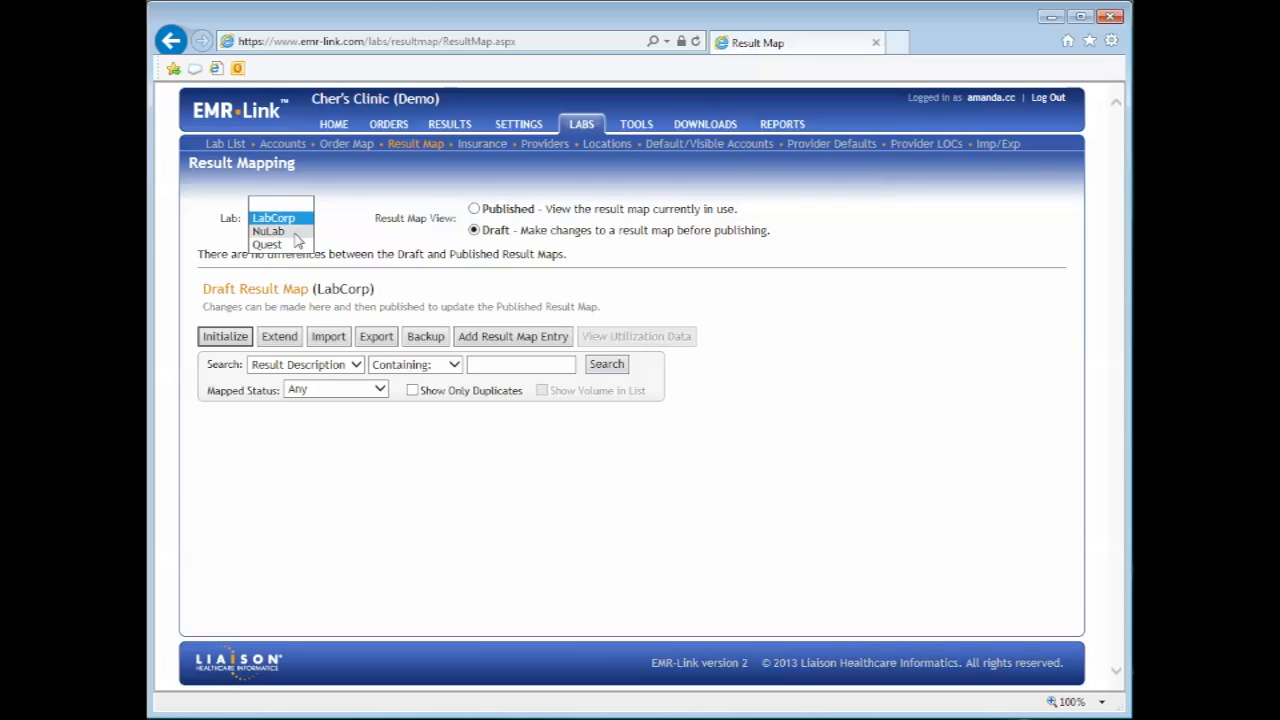
left_click(268, 231)
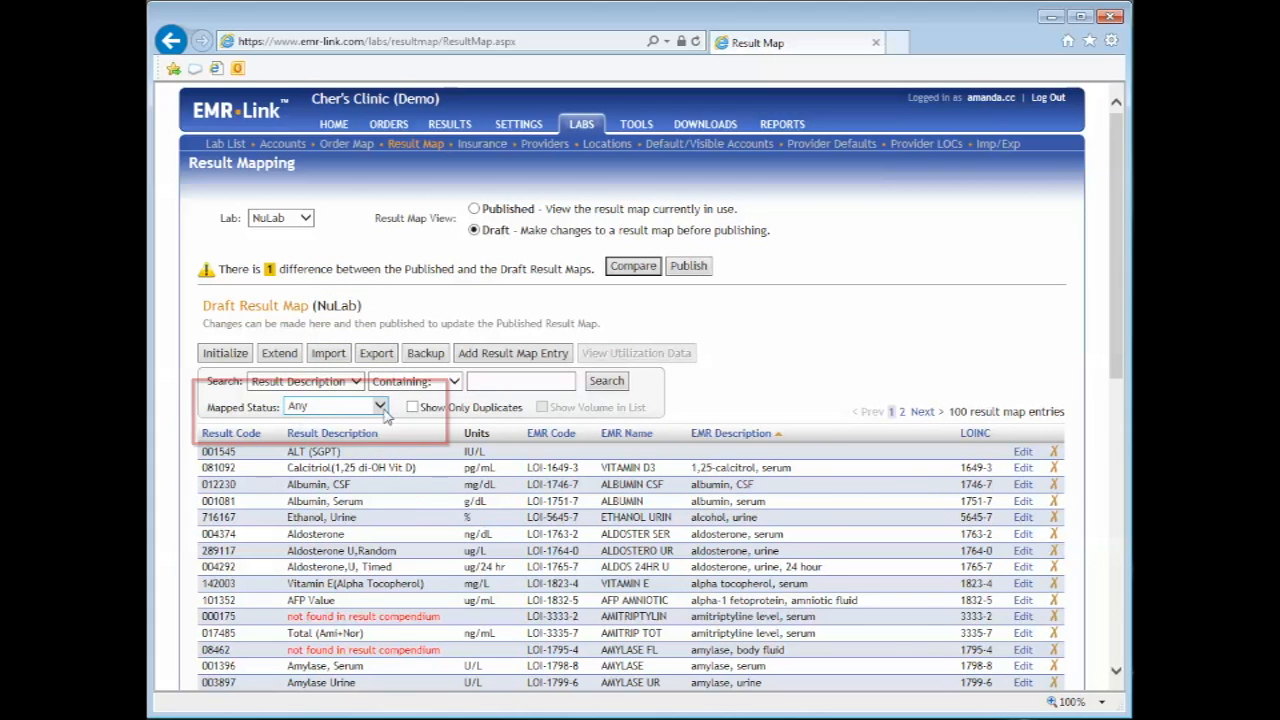
Filter NuLab's draft map by Mapped Status 'Unmapped Only', leaving 5 entries.
left_click(333, 406)
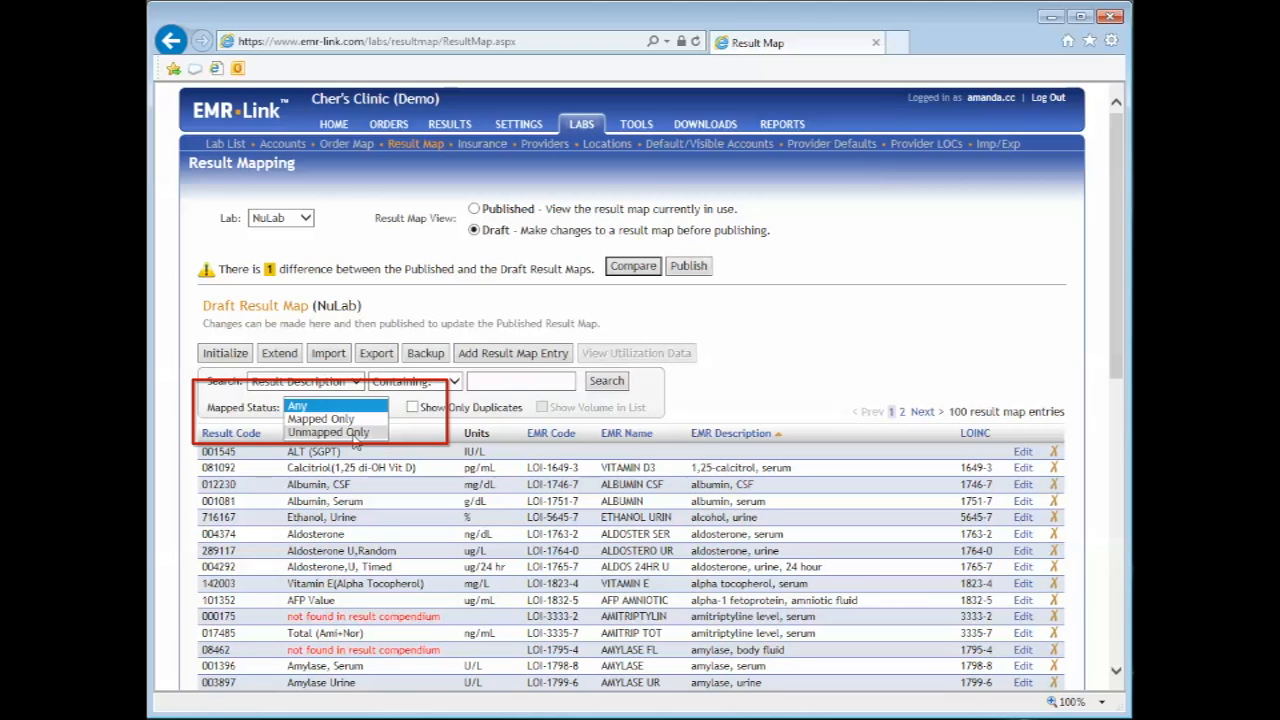
left_click(328, 431)
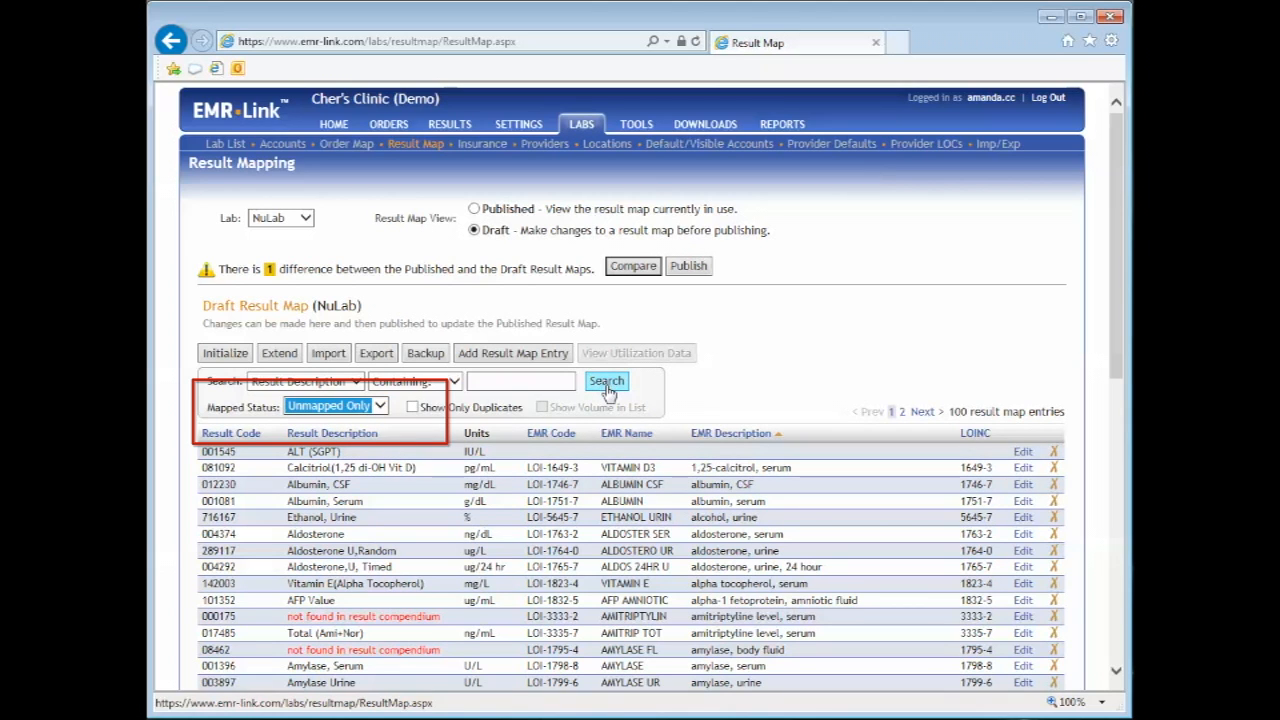
left_click(606, 381)
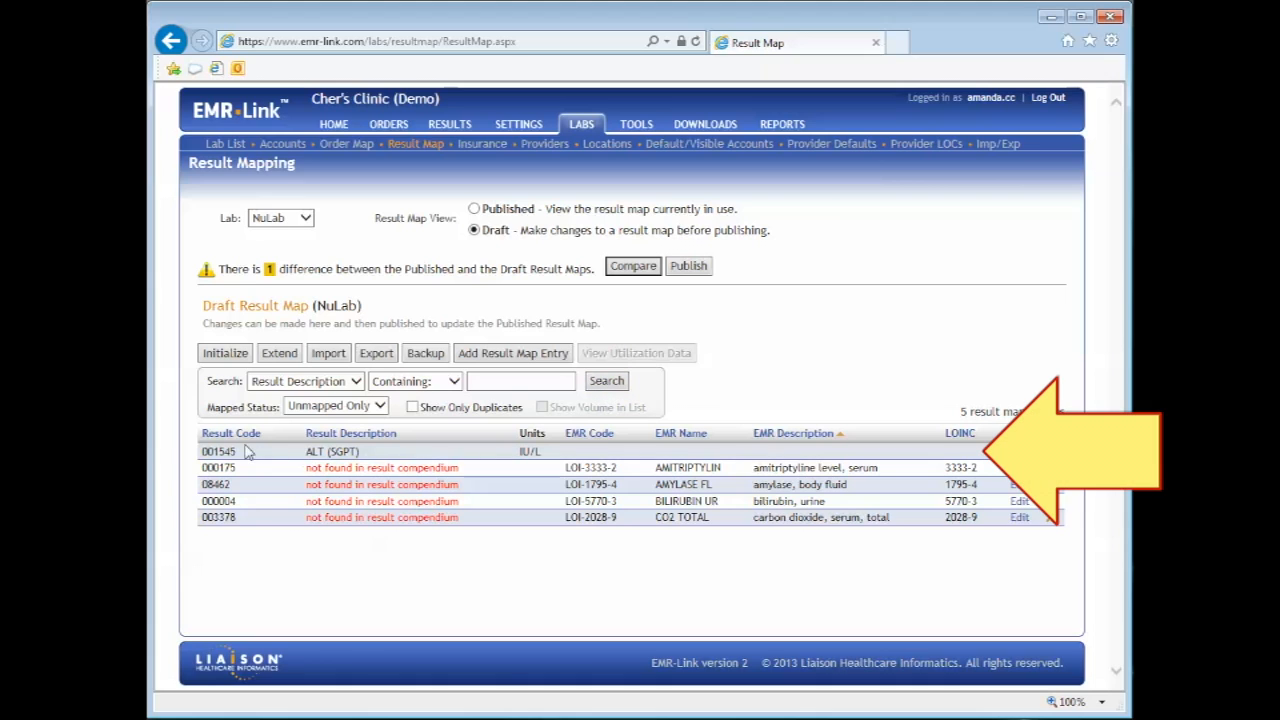
mouse_move(265, 483)
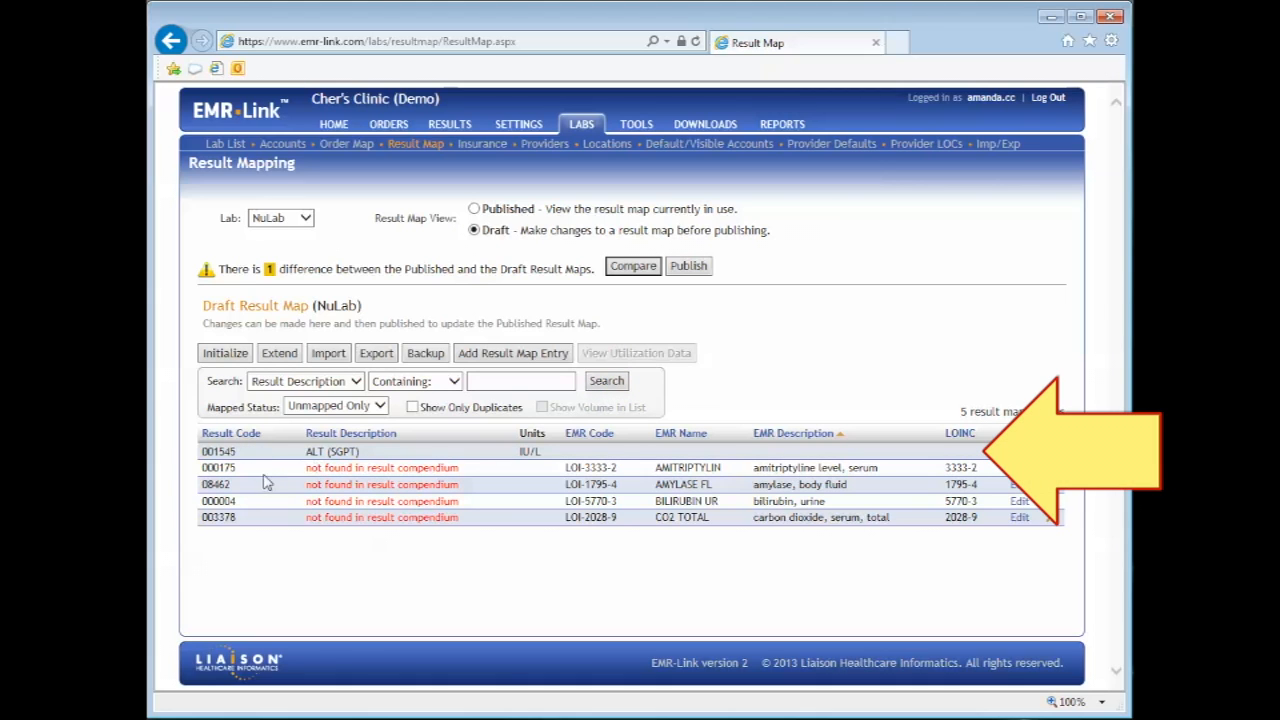
mouse_move(258, 483)
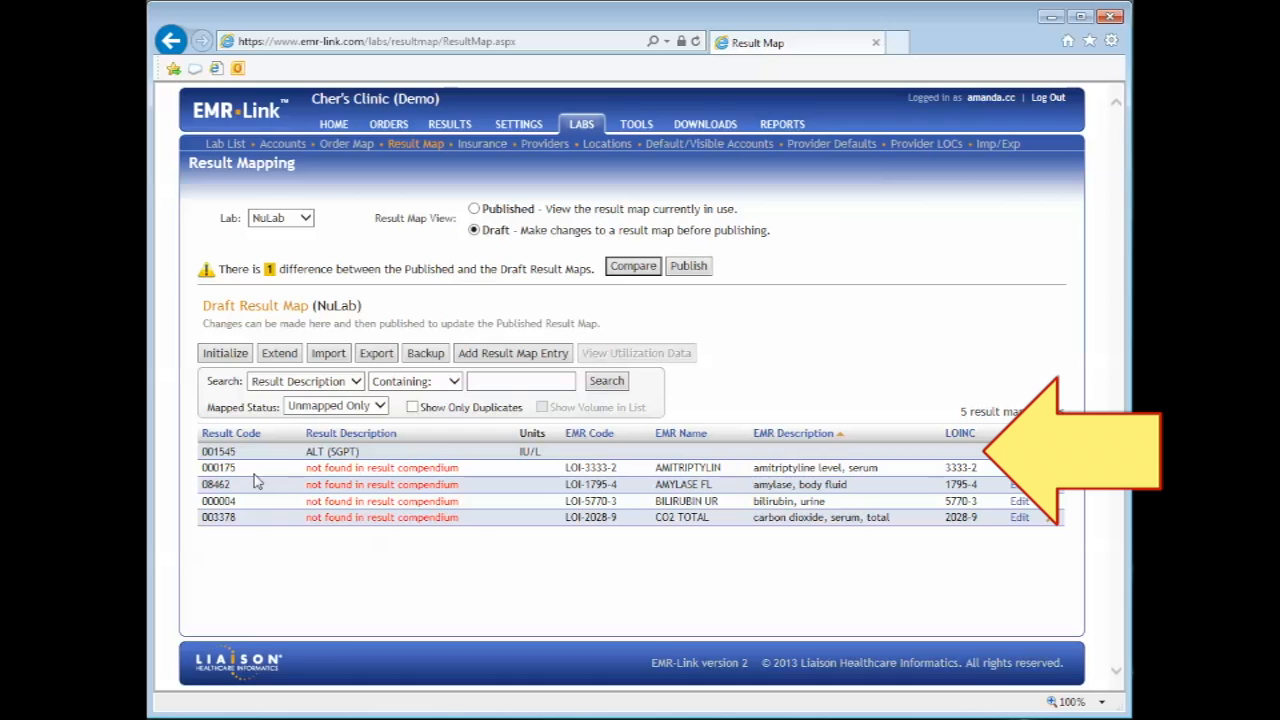
mouse_move(480, 485)
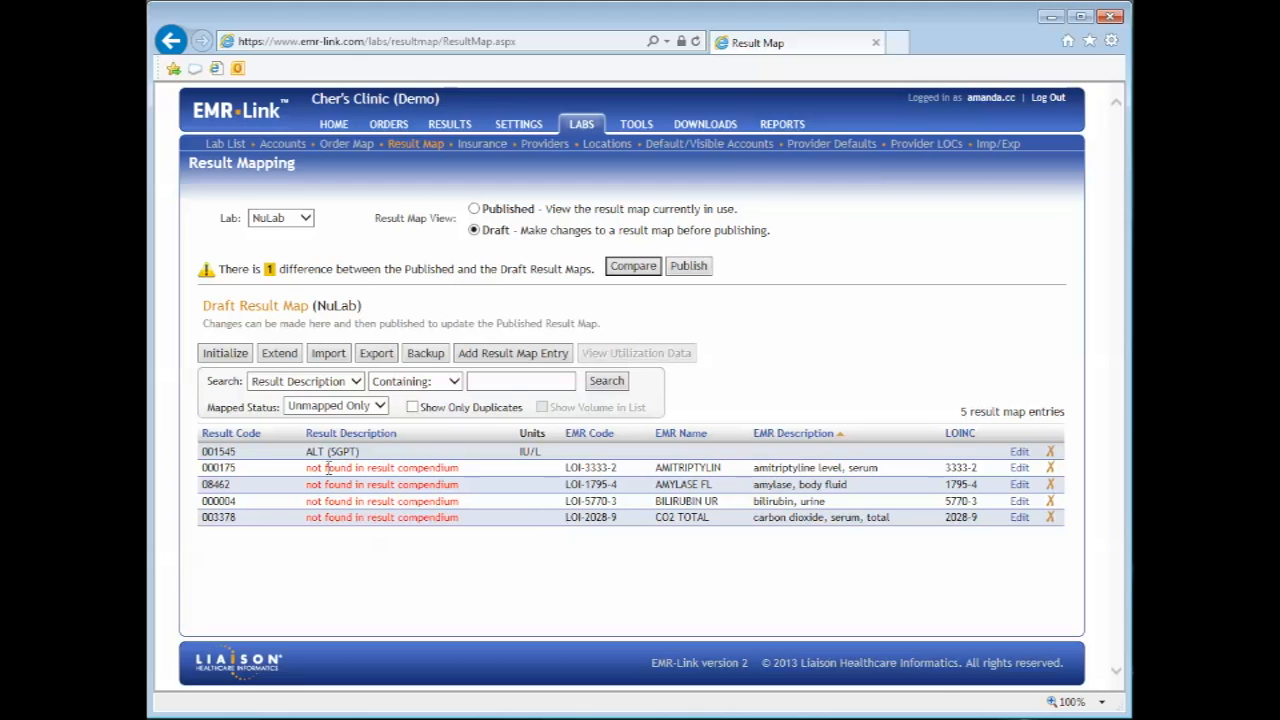
mouse_move(452, 455)
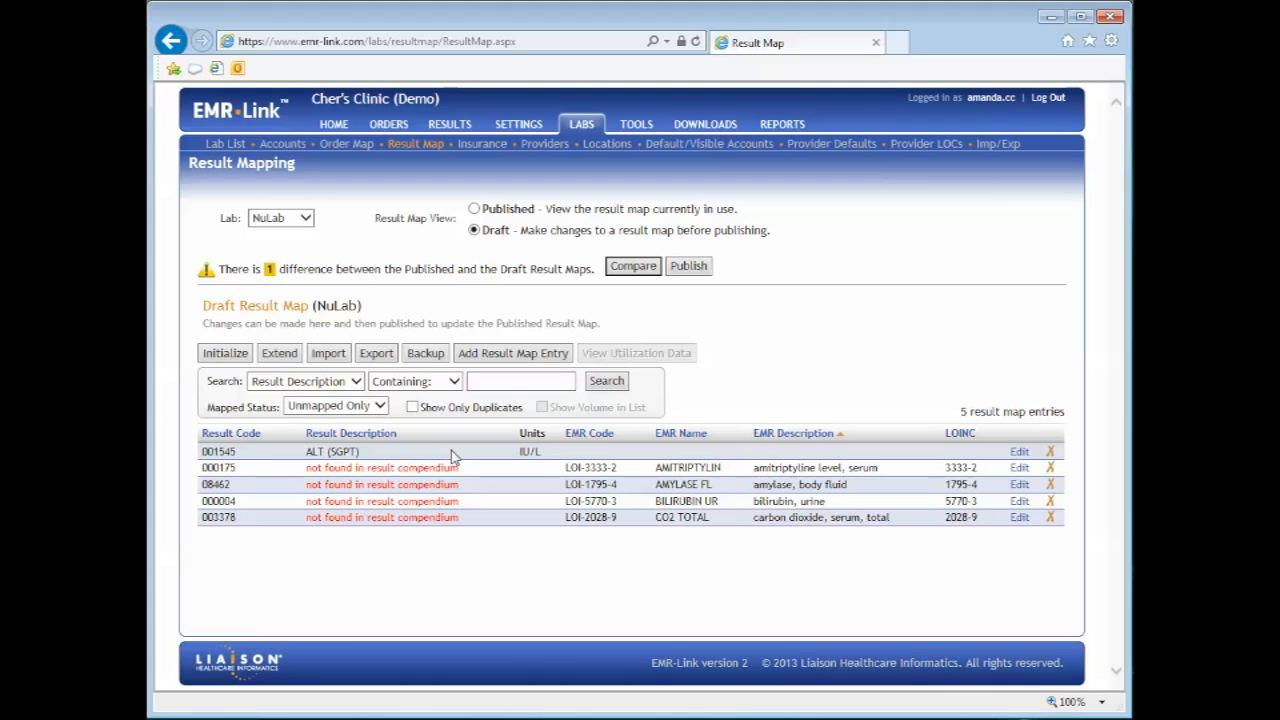
mouse_move(453, 451)
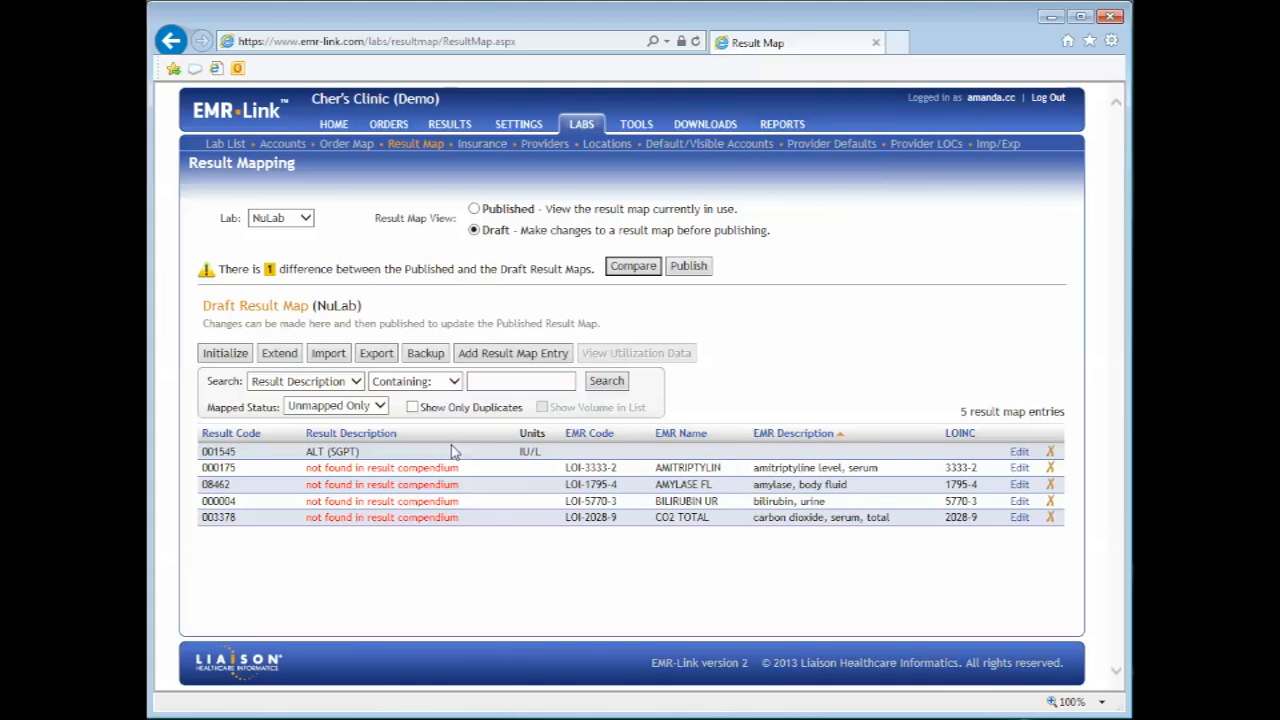
mouse_move(947, 484)
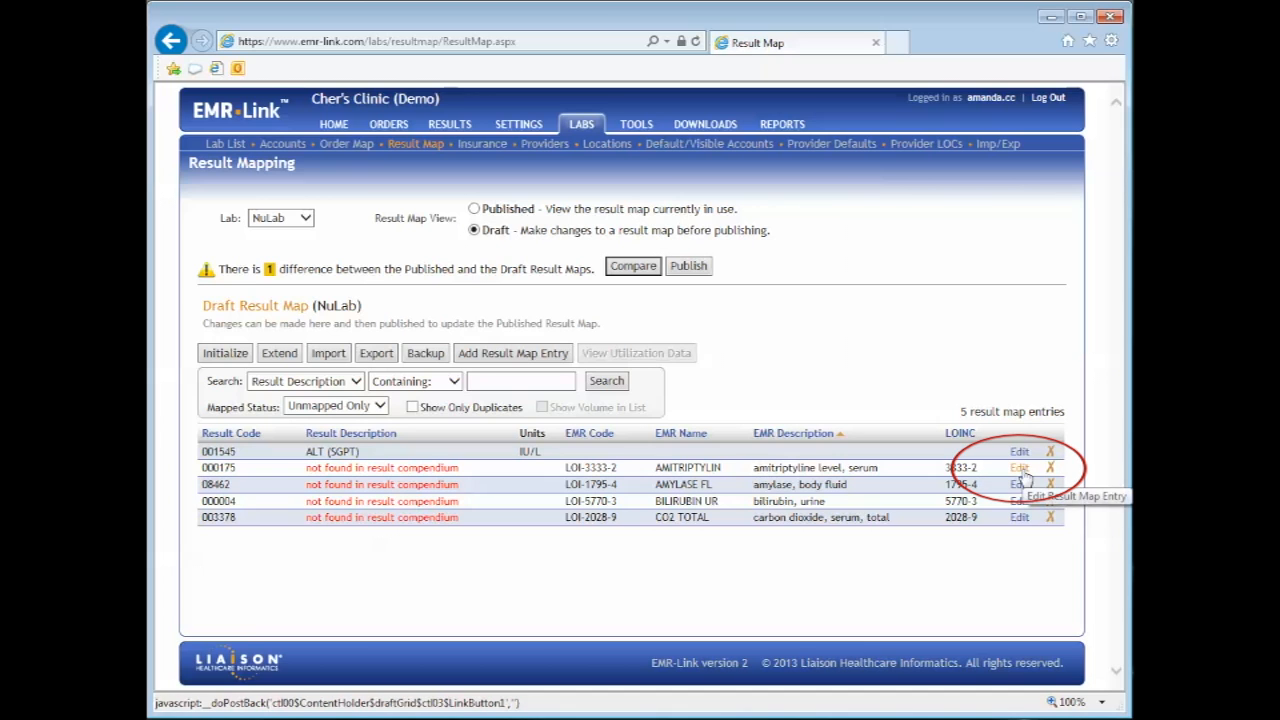
Remap result 000175 to code 017475 (Amitriptyline, Serum) using a description search for 'amitriptyline'.
left_click(1018, 467)
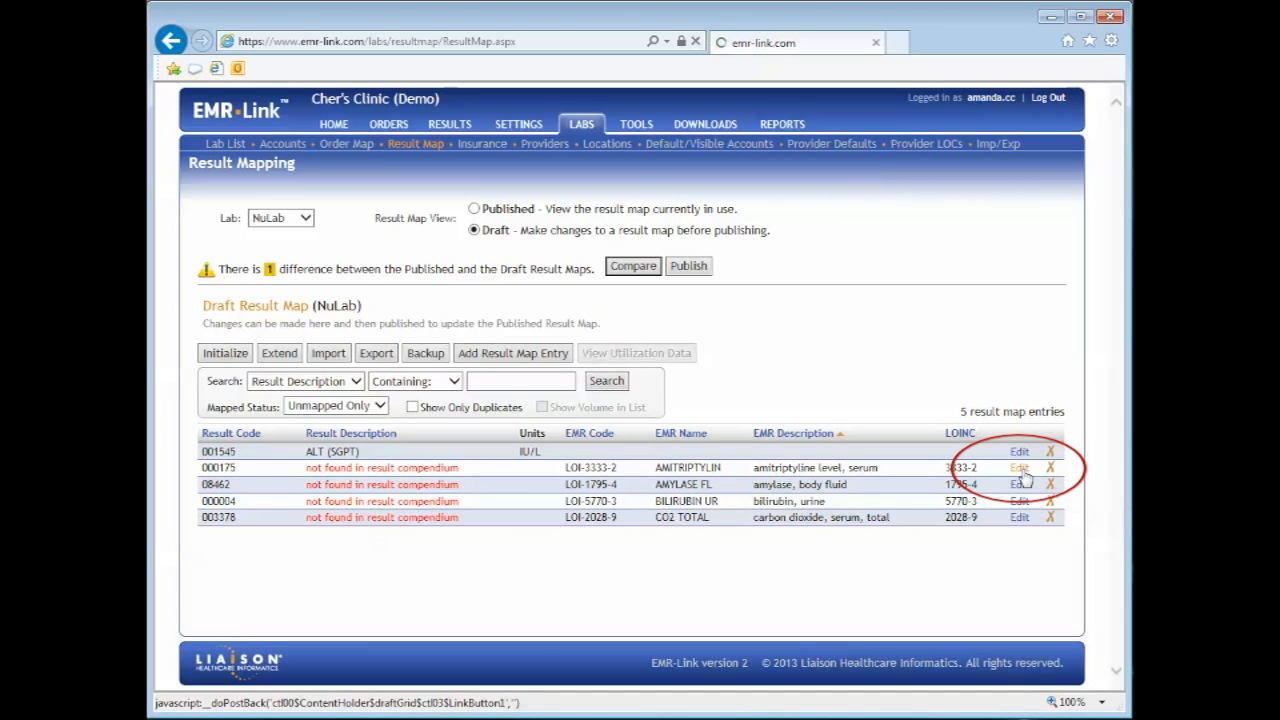
left_click(1019, 467)
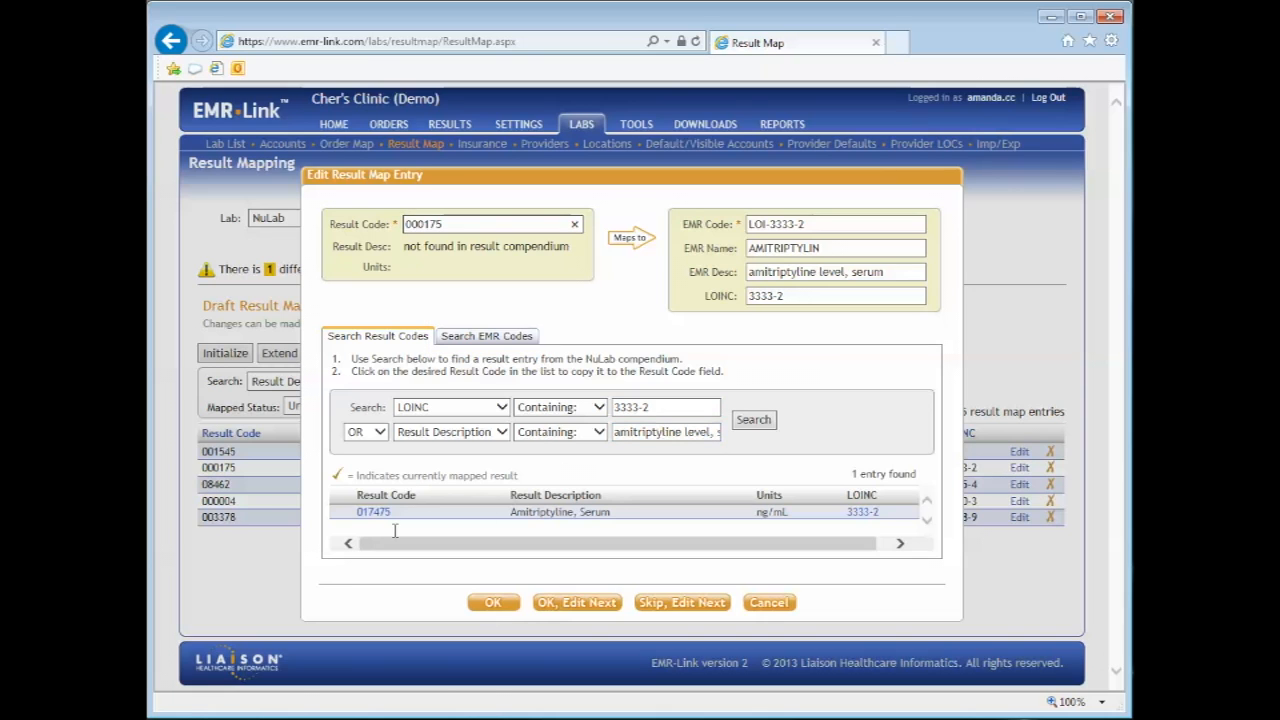
mouse_move(373, 511)
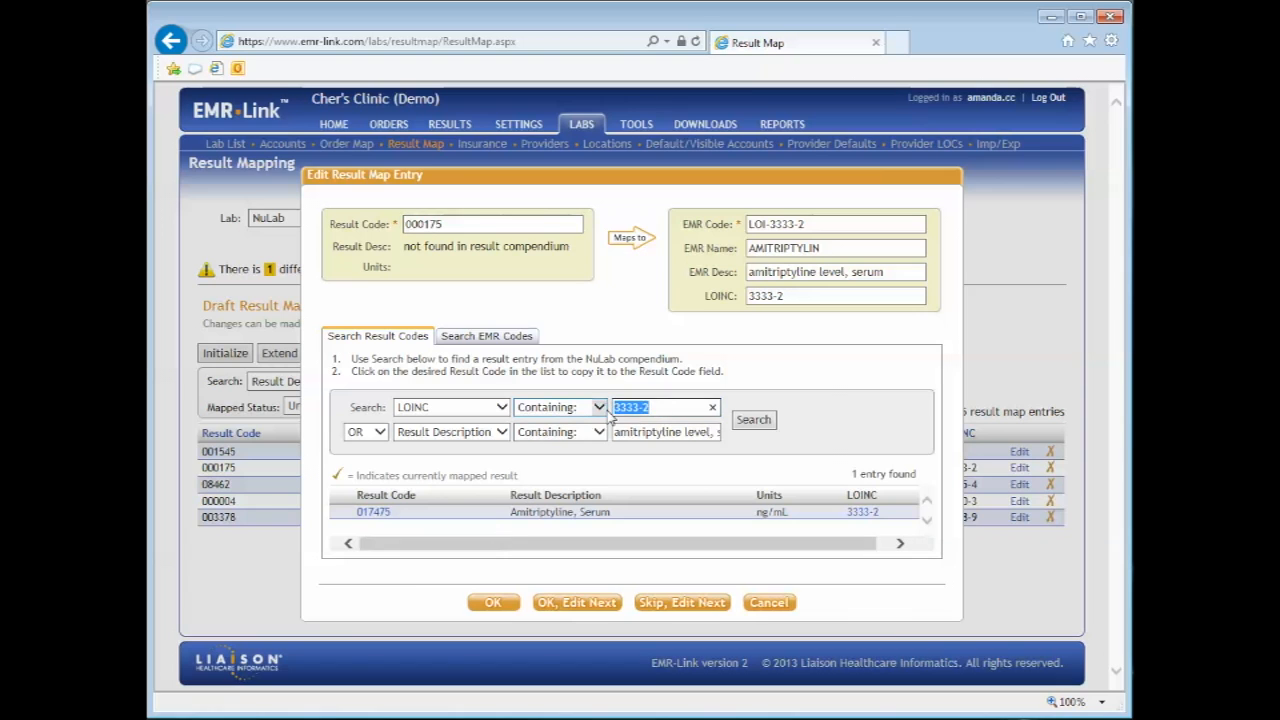
left_click(712, 407)
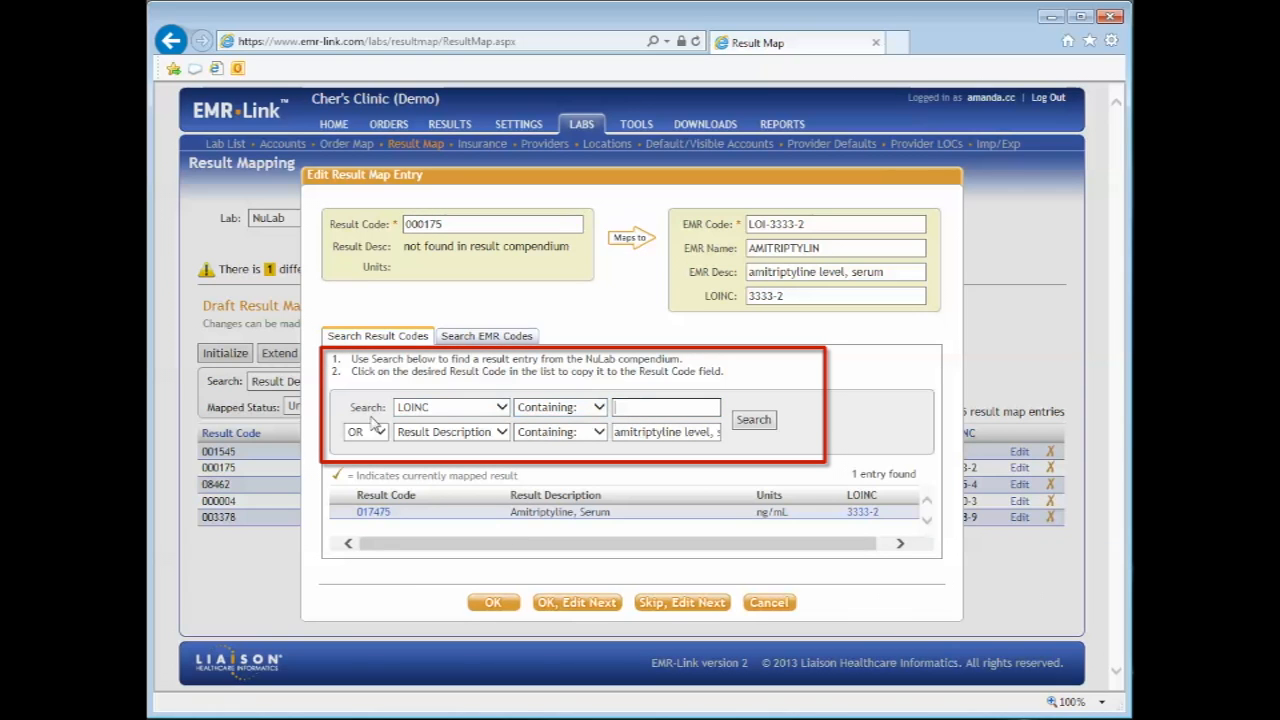
left_click(450, 407)
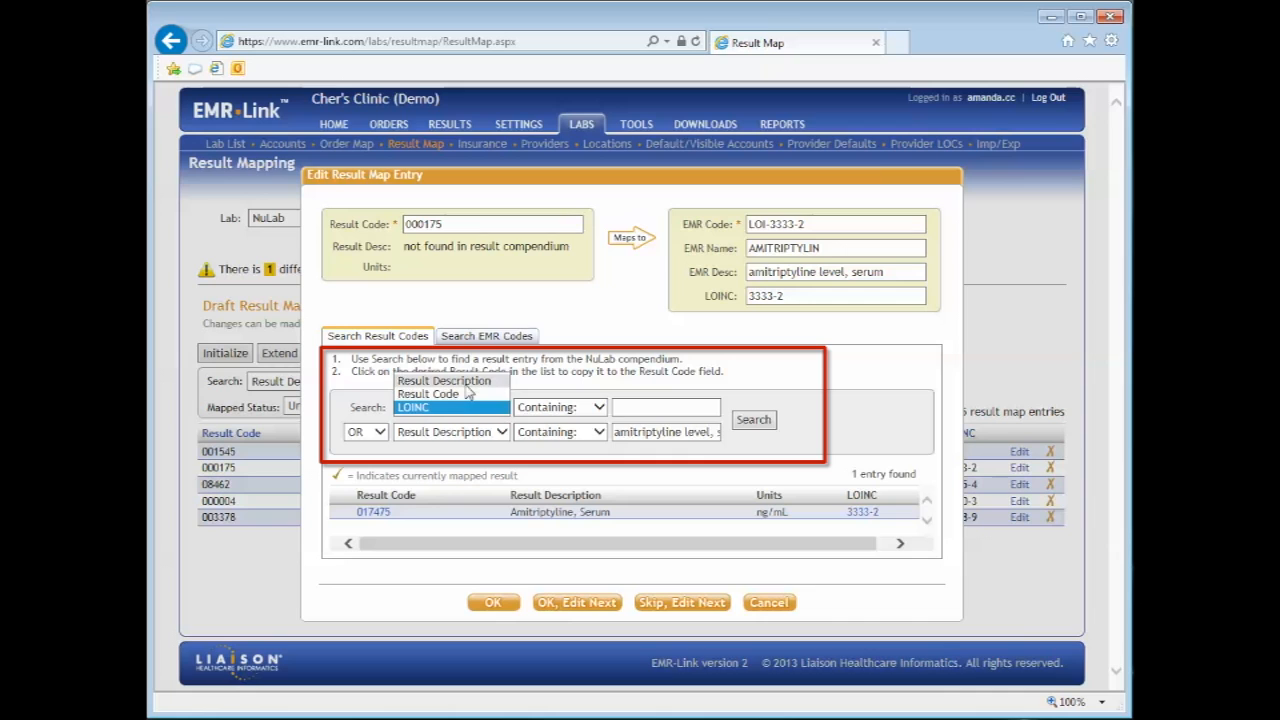
left_click(443, 380)
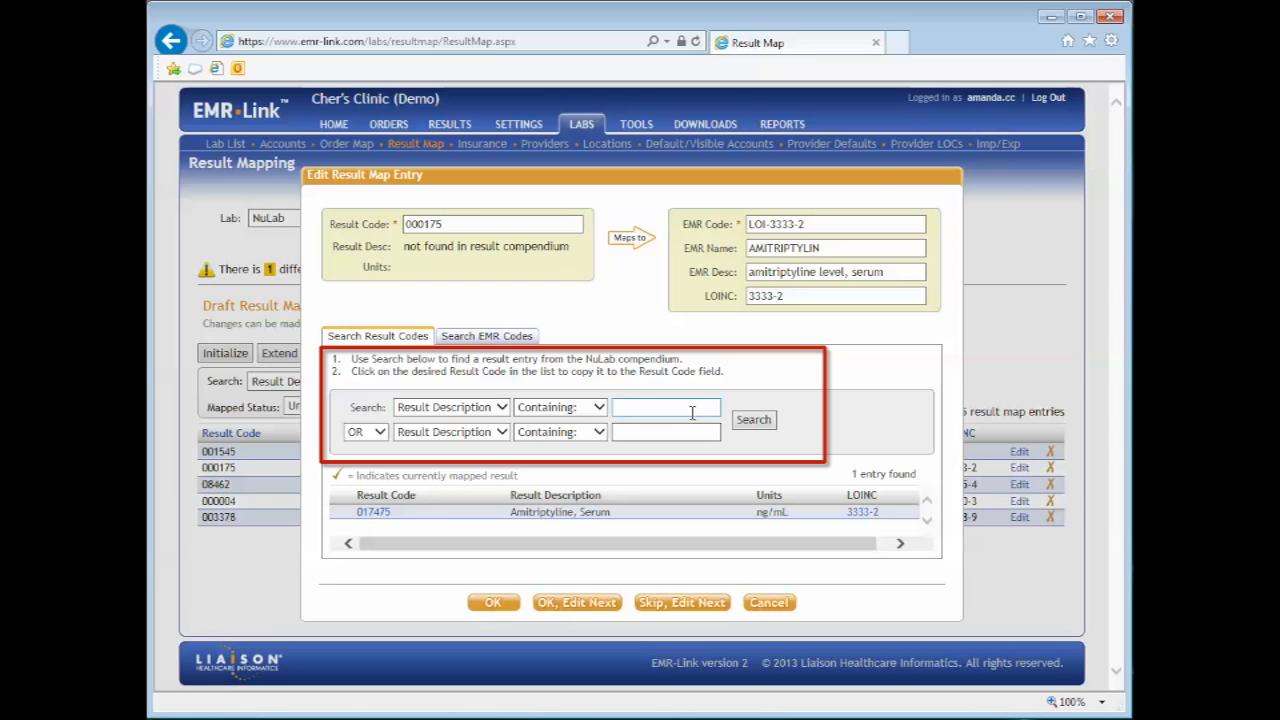
type("amitriptyline")
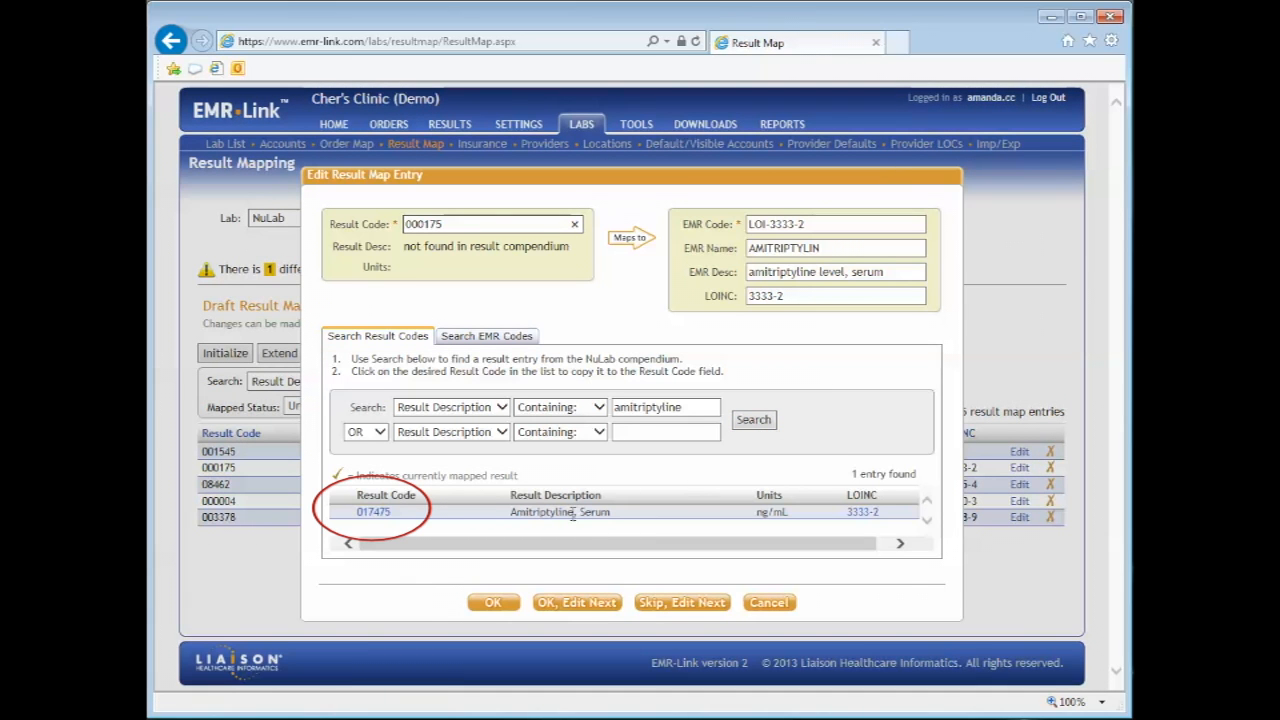
mouse_move(373, 512)
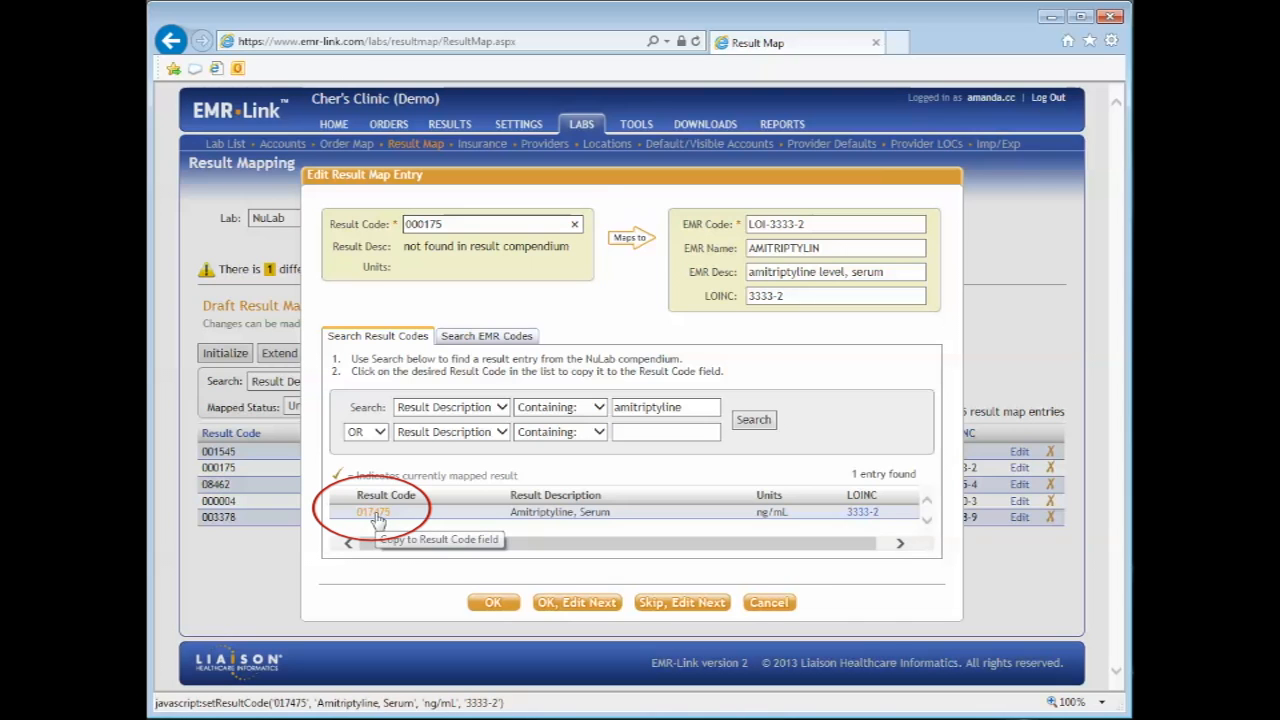
left_click(373, 511)
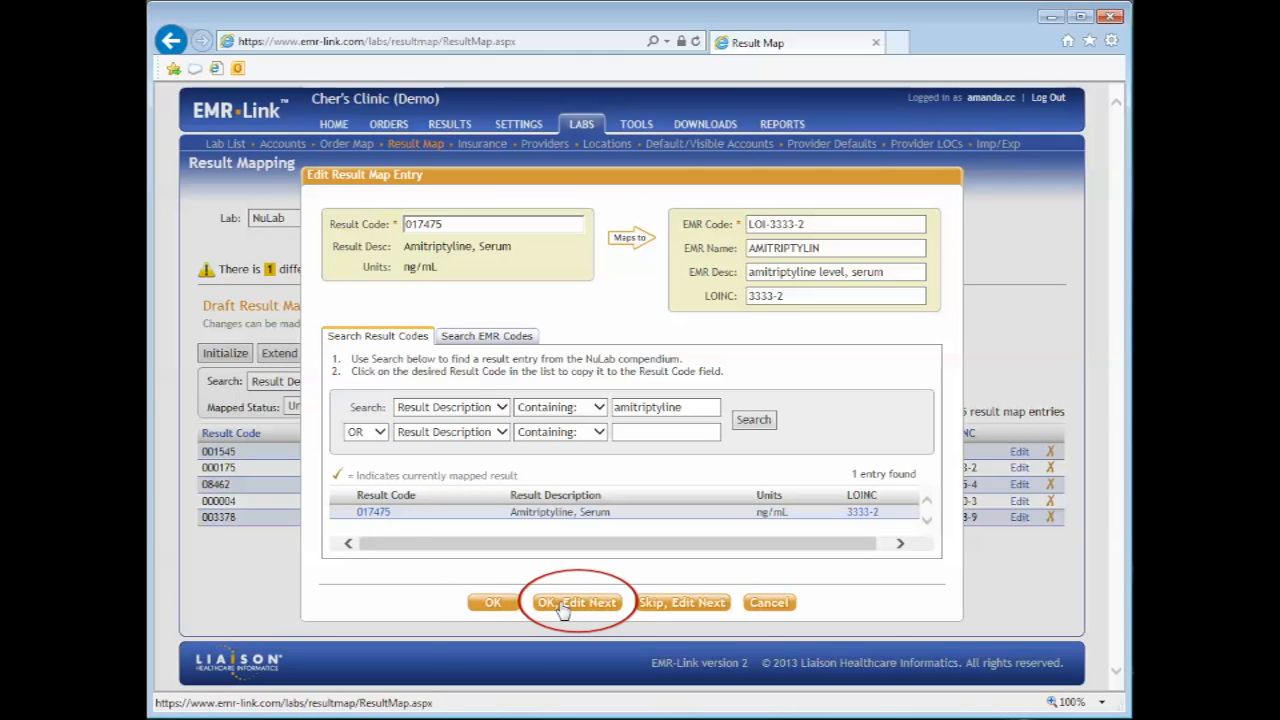
mouse_move(681, 607)
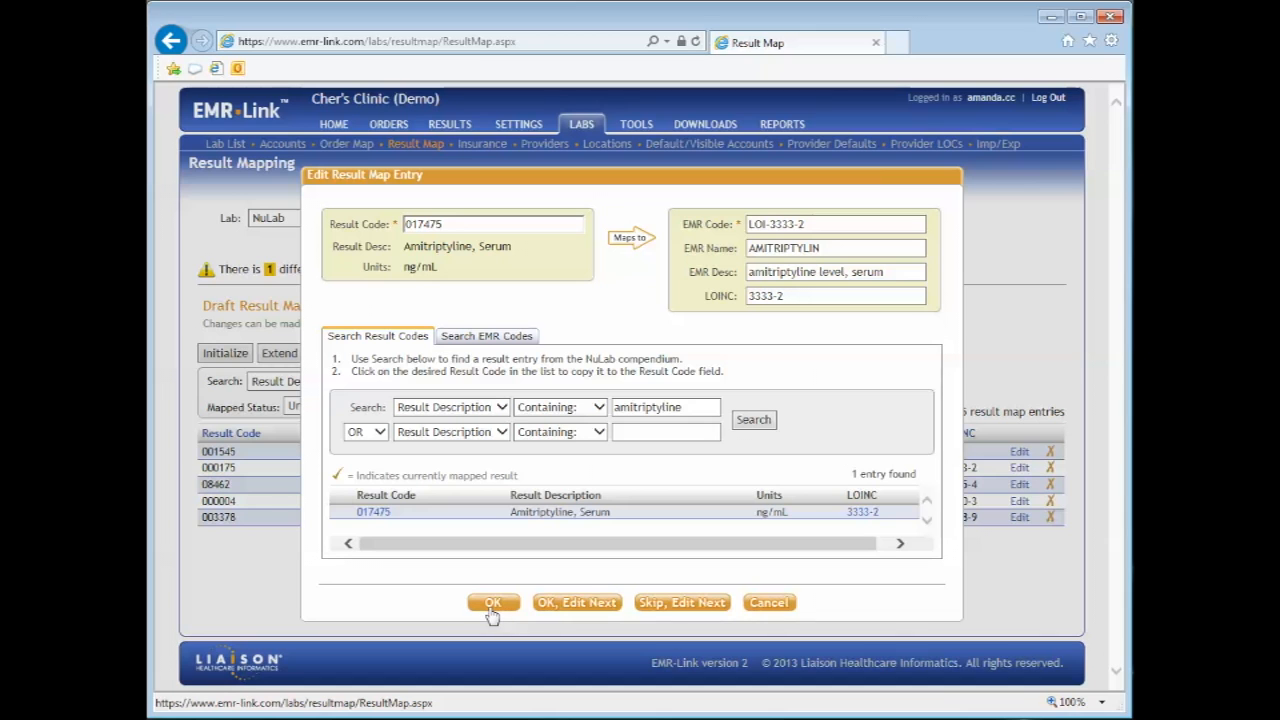
left_click(492, 602)
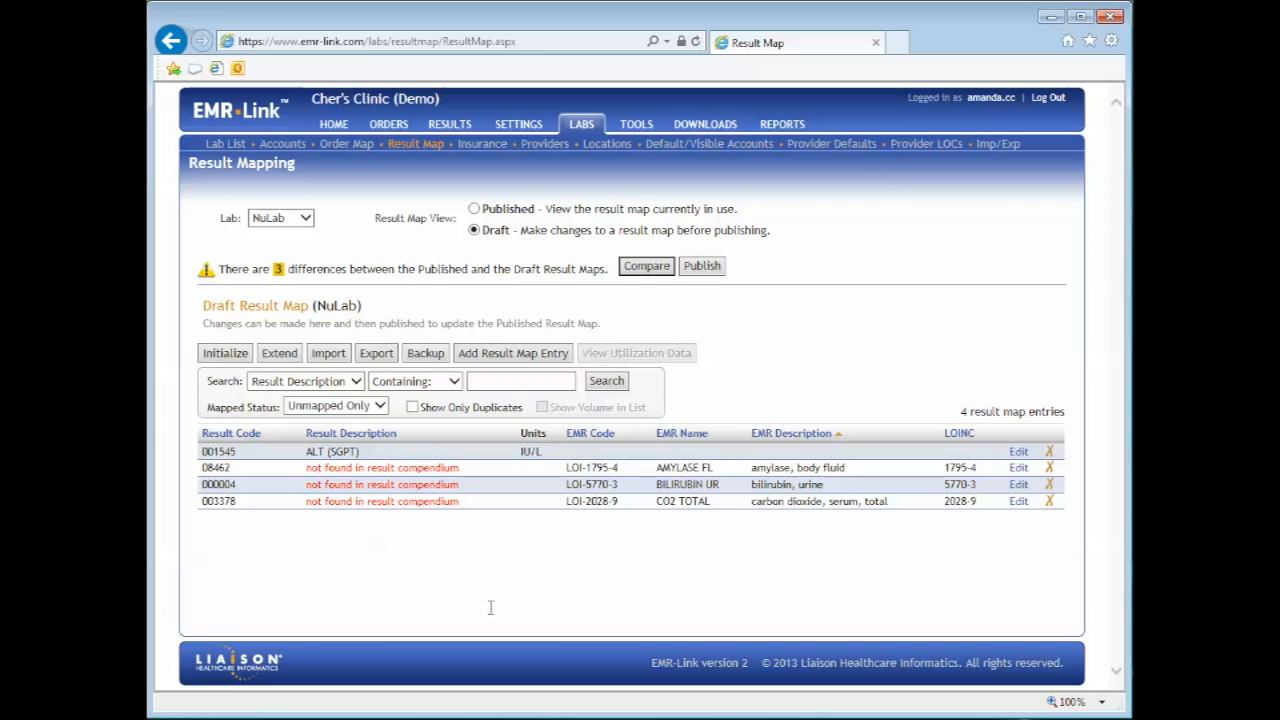
mouse_move(695, 462)
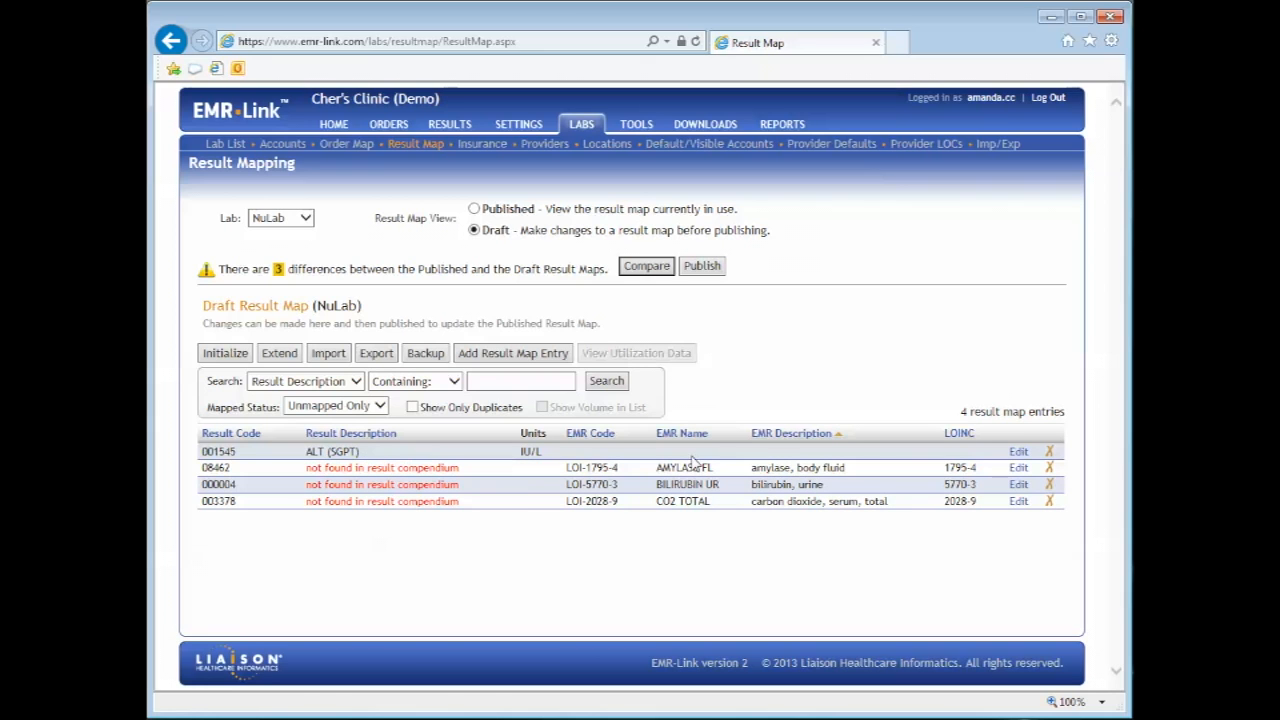
Map ALT (SGPT) result 001545 to EMR code LOI-1742-6, SGPT (ALT).
left_click(1018, 451)
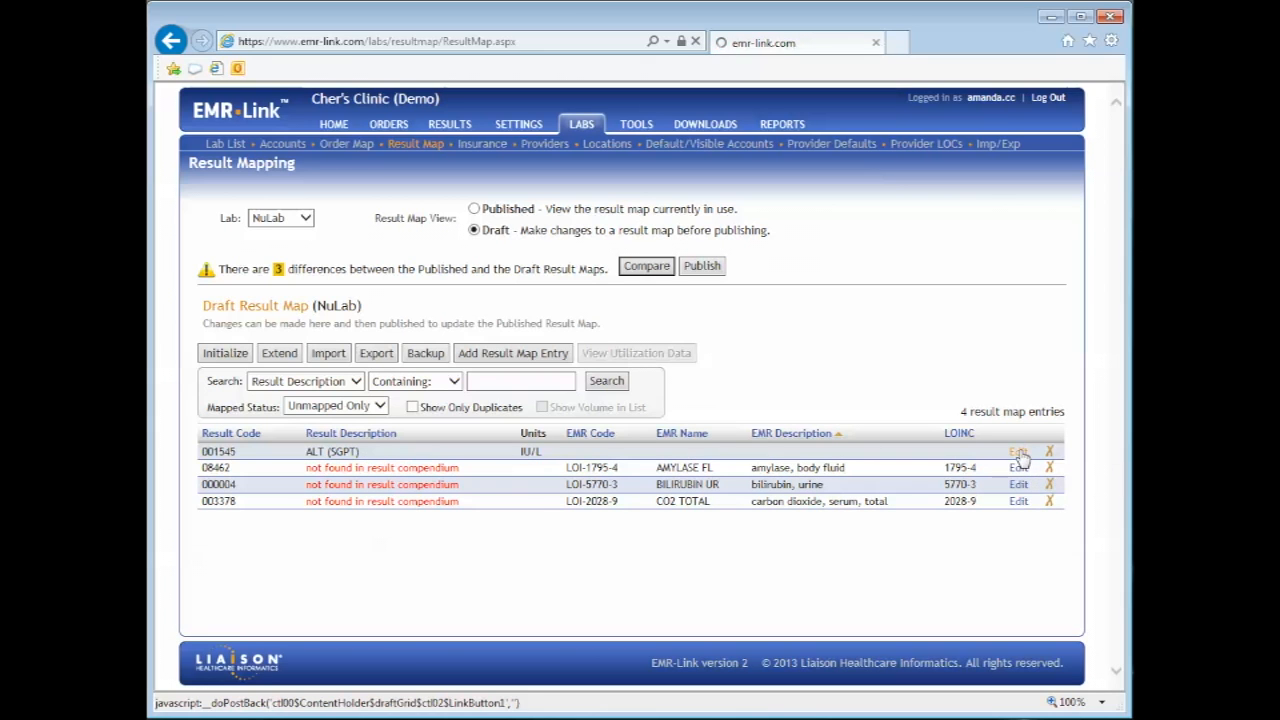
left_click(1018, 451)
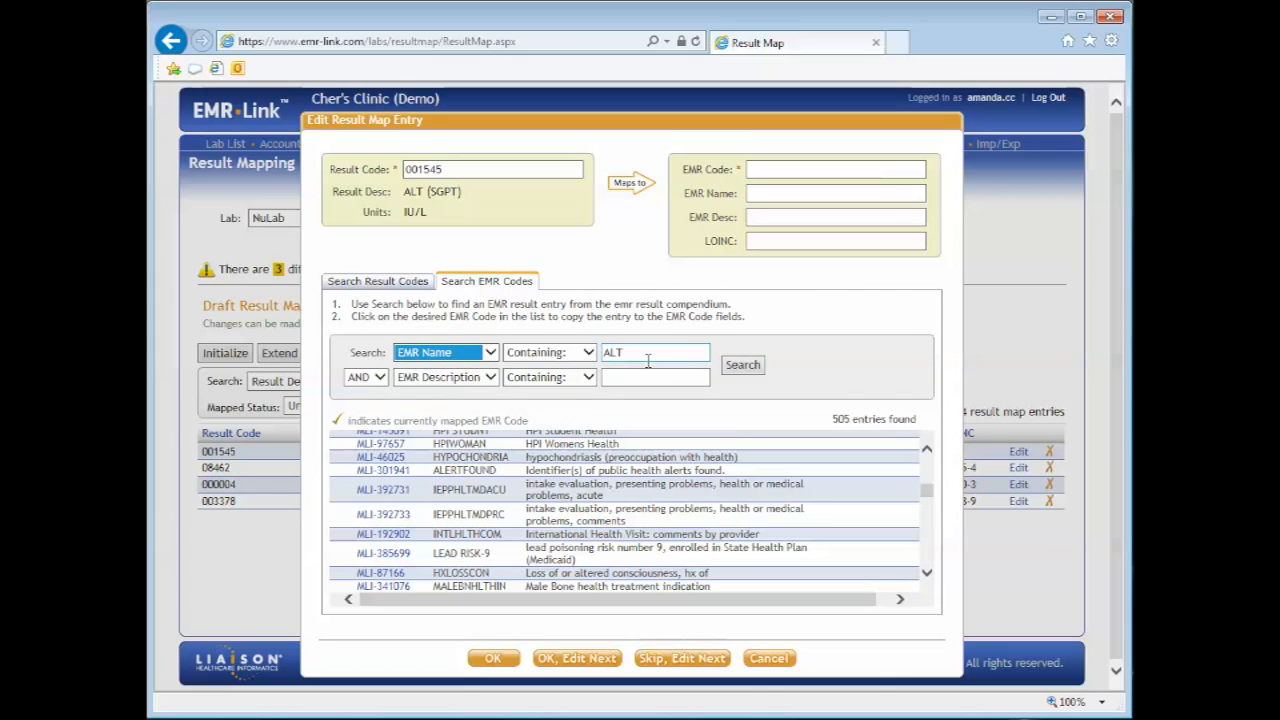
left_click(742, 364)
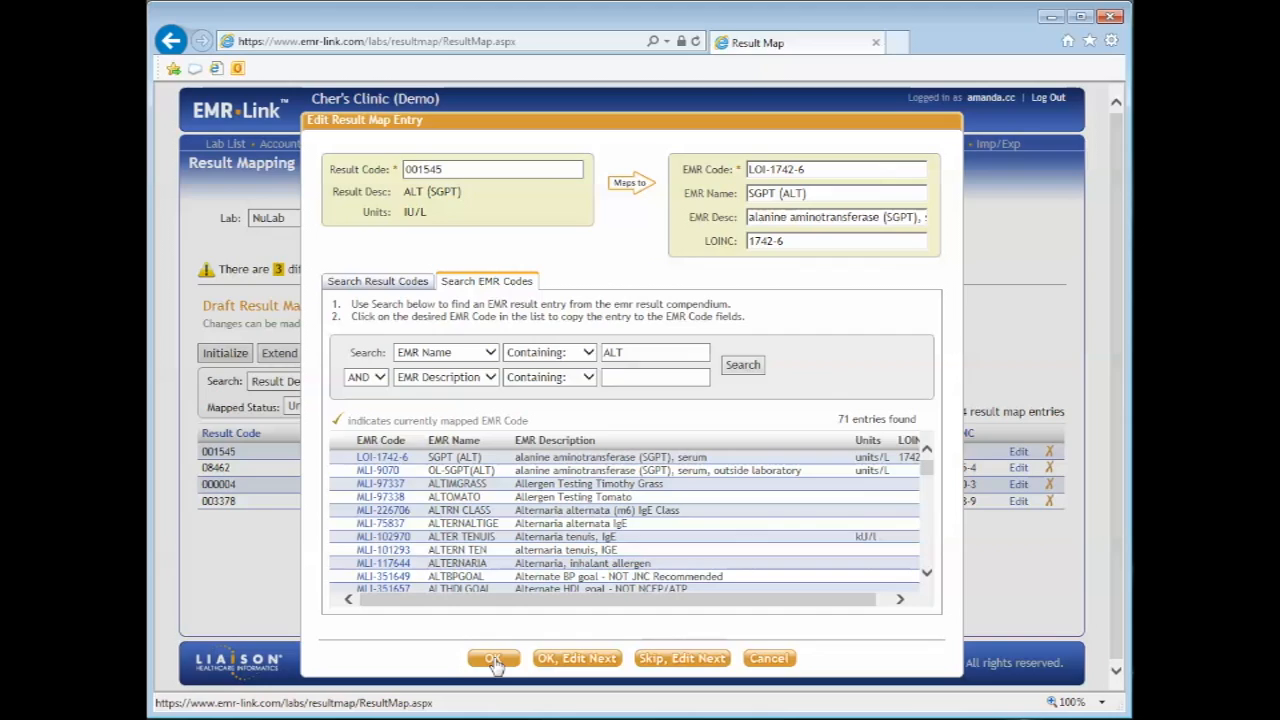
left_click(491, 658)
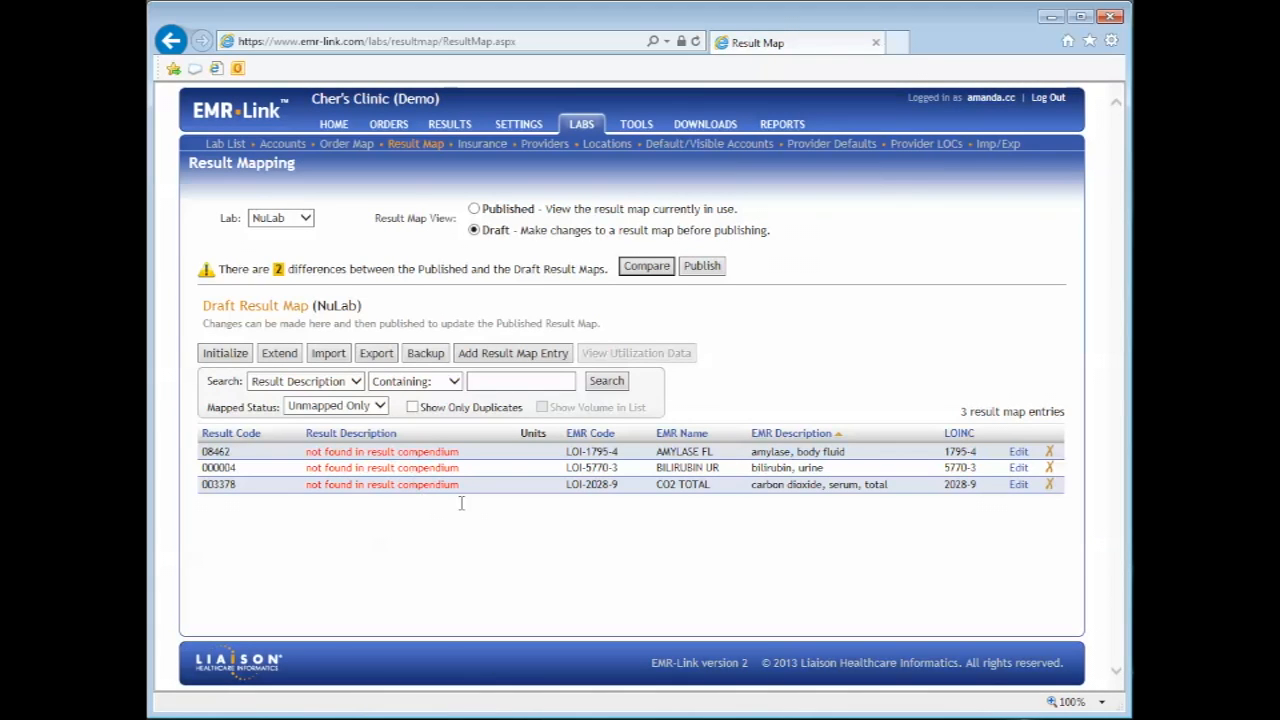
left_click(1018, 451)
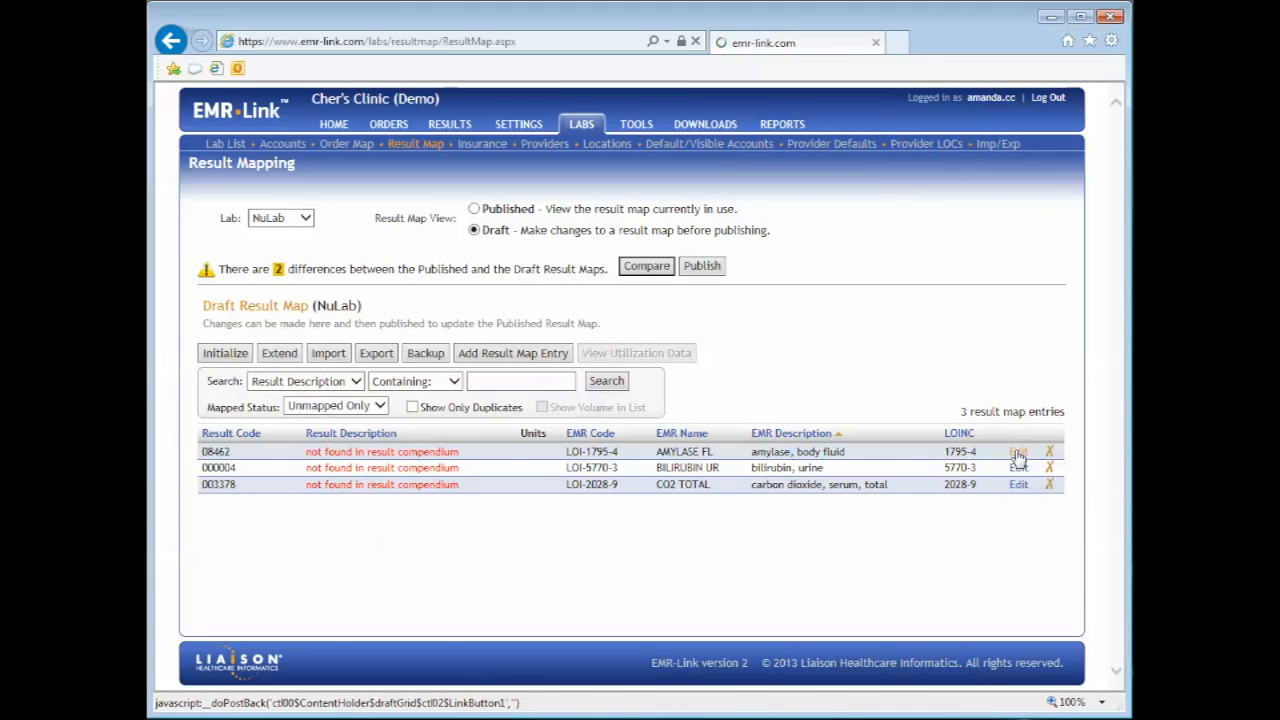
Map the amylase, body fluid entry to result code 088062, Amylase, Body Fluid.
left_click(1018, 451)
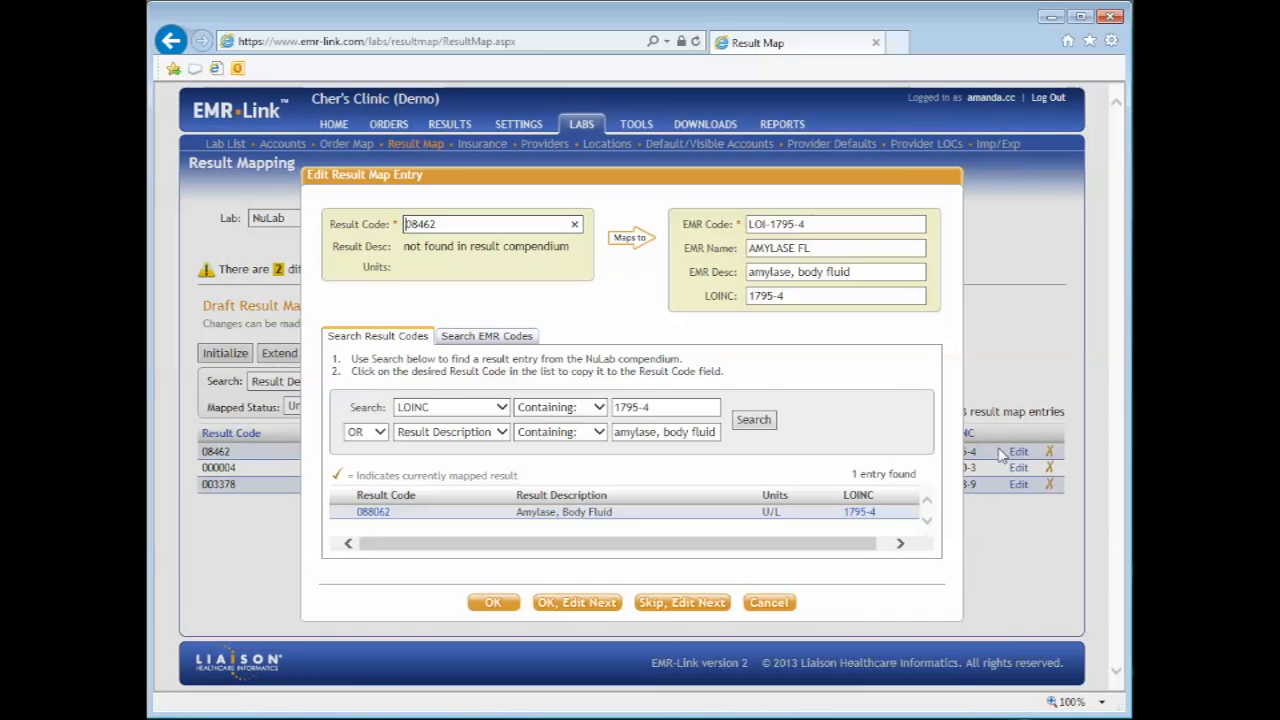
mouse_move(373, 511)
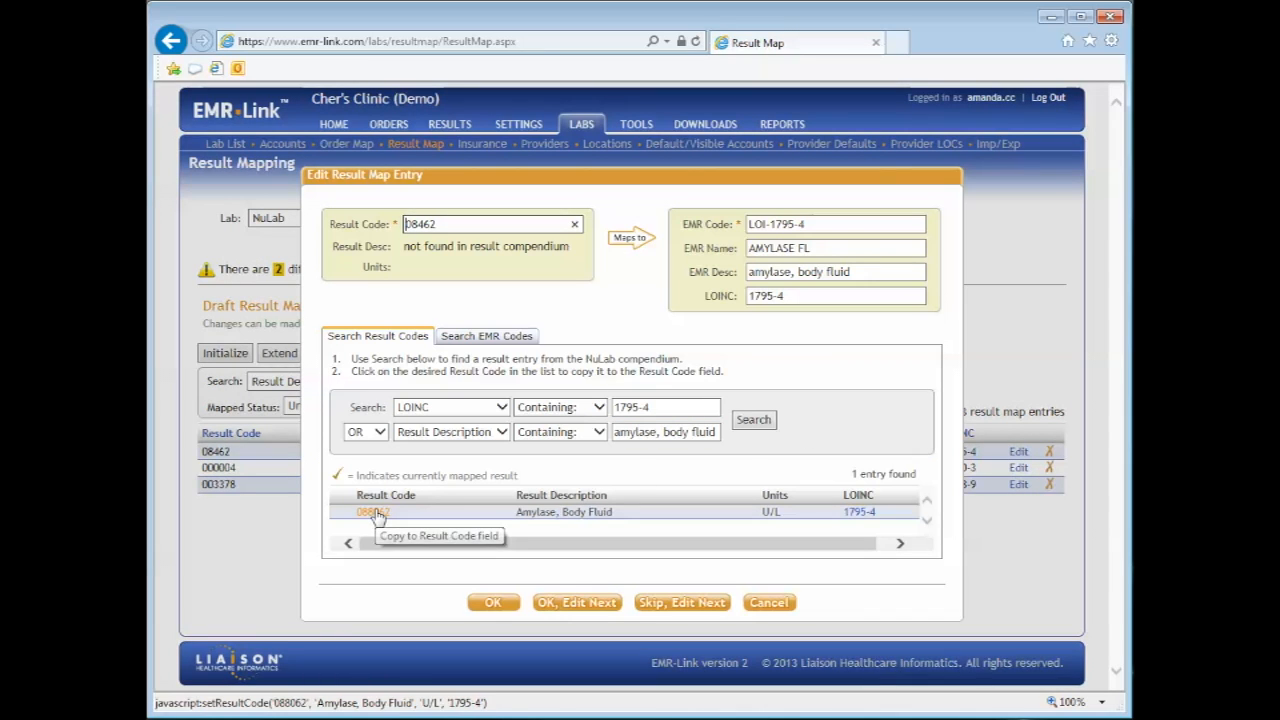
left_click(372, 511)
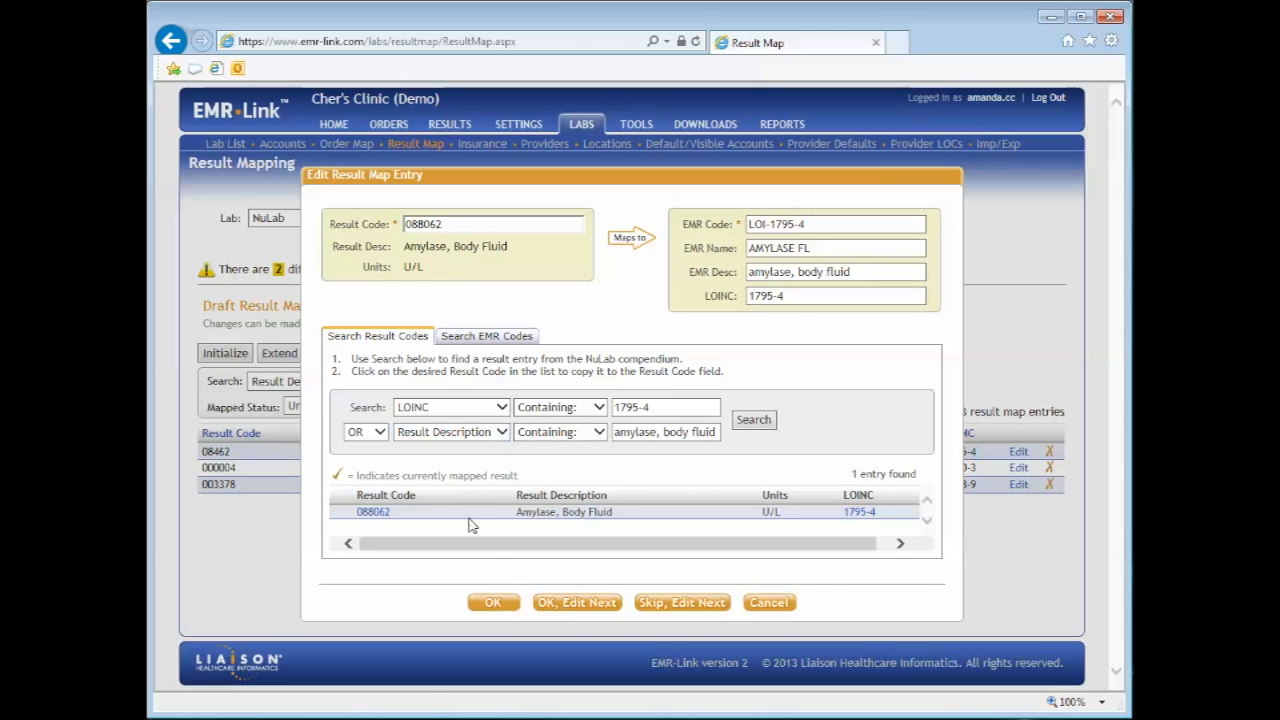
left_click(492, 602)
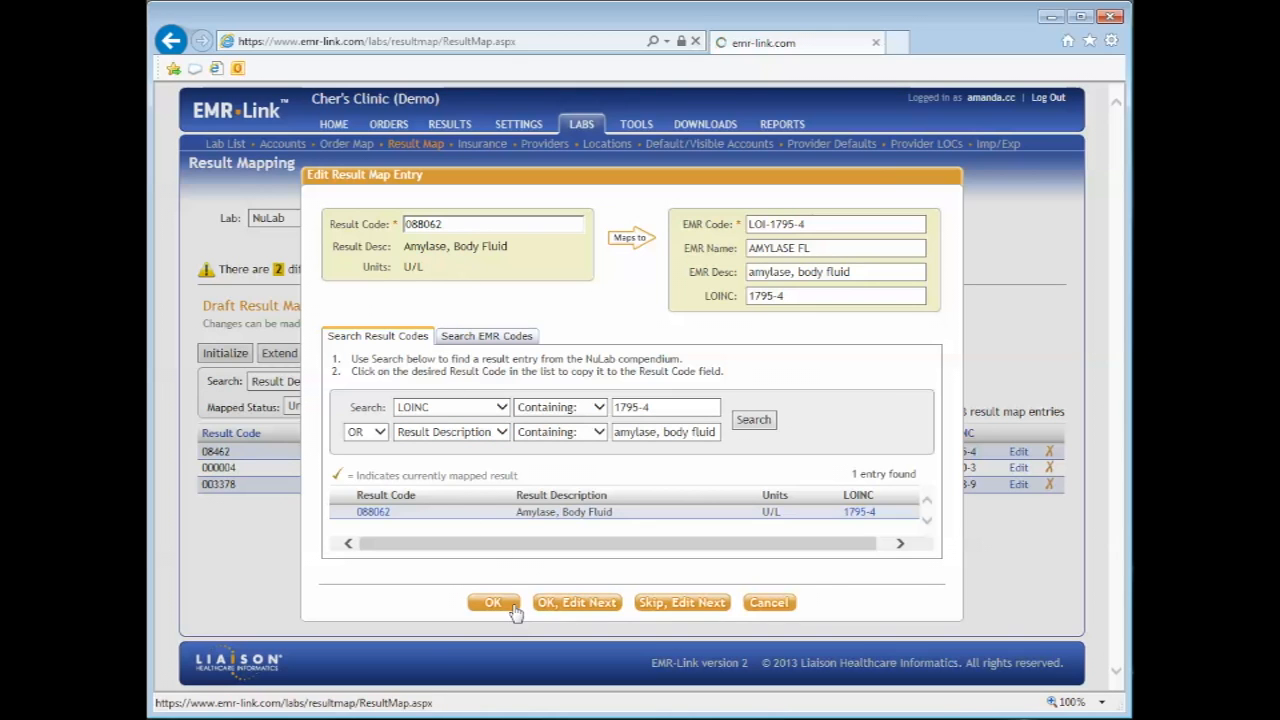
left_click(492, 602)
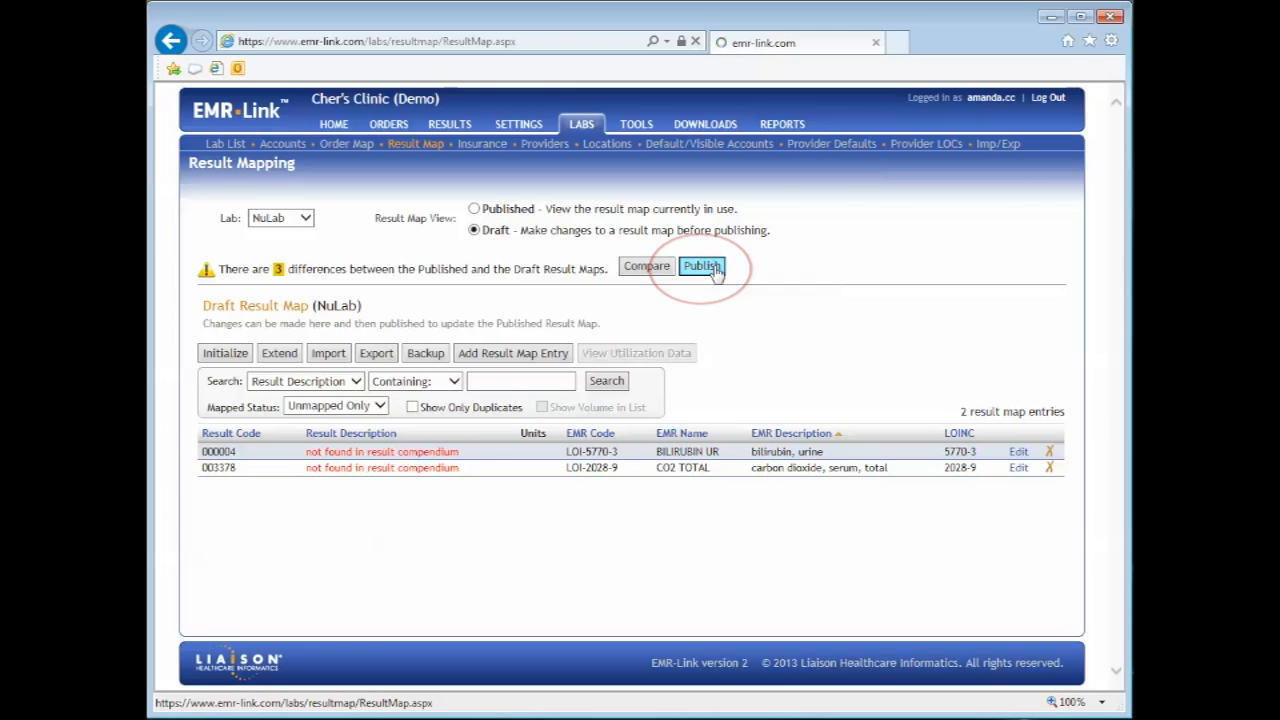
Publish NuLab's draft result map and confirm in the Publish Result Map dialog.
left_click(701, 266)
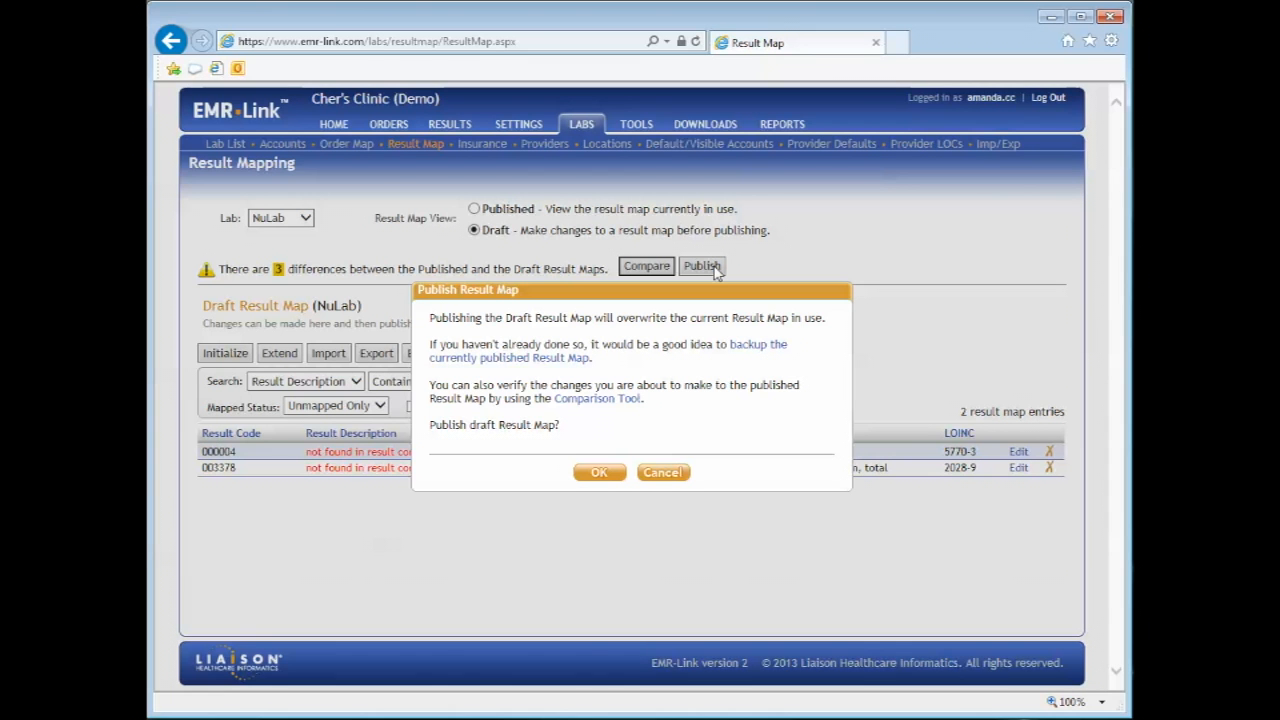
mouse_move(615, 437)
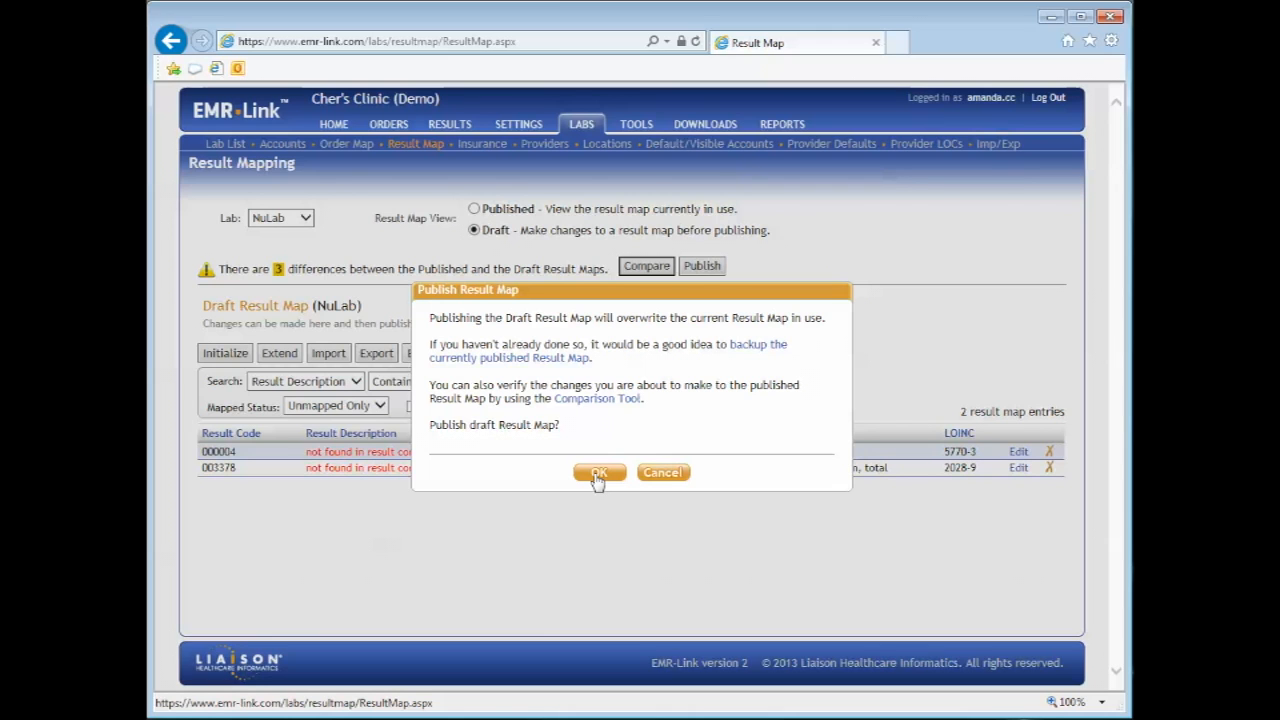
left_click(598, 472)
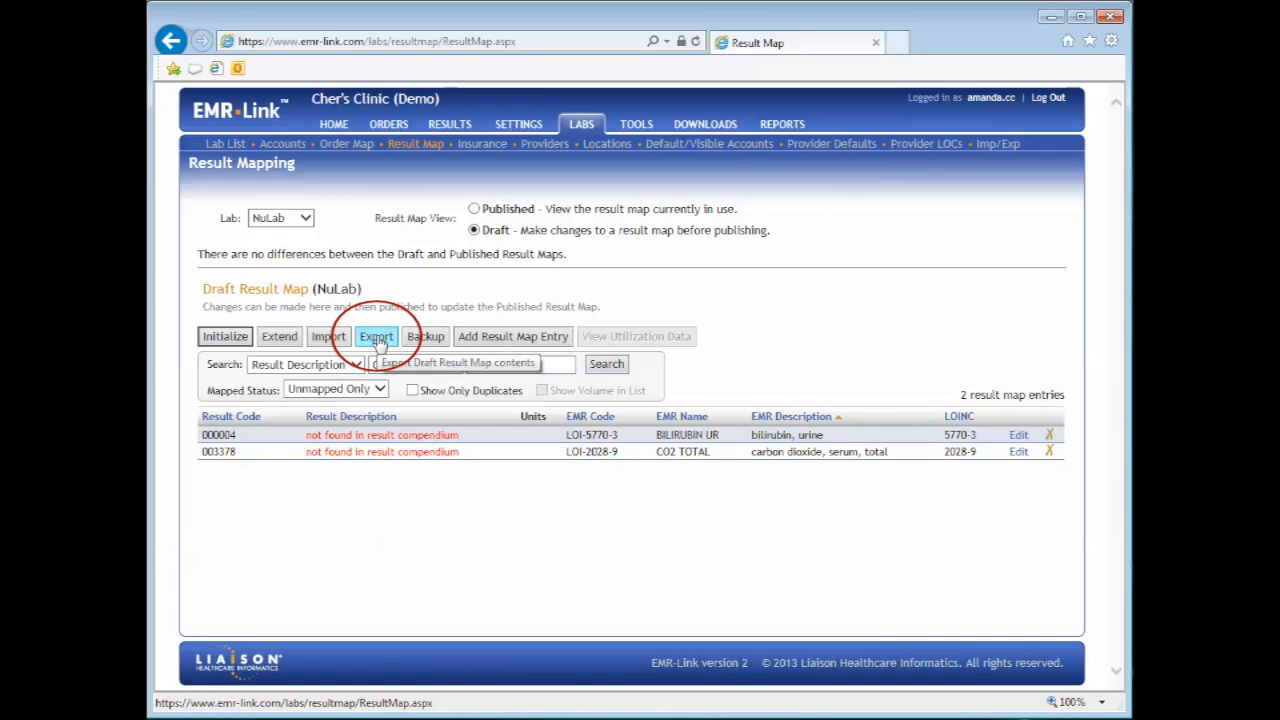
Export the result map as a Centricity Lab Kit with OBS -> OBS cross-reference format.
left_click(376, 336)
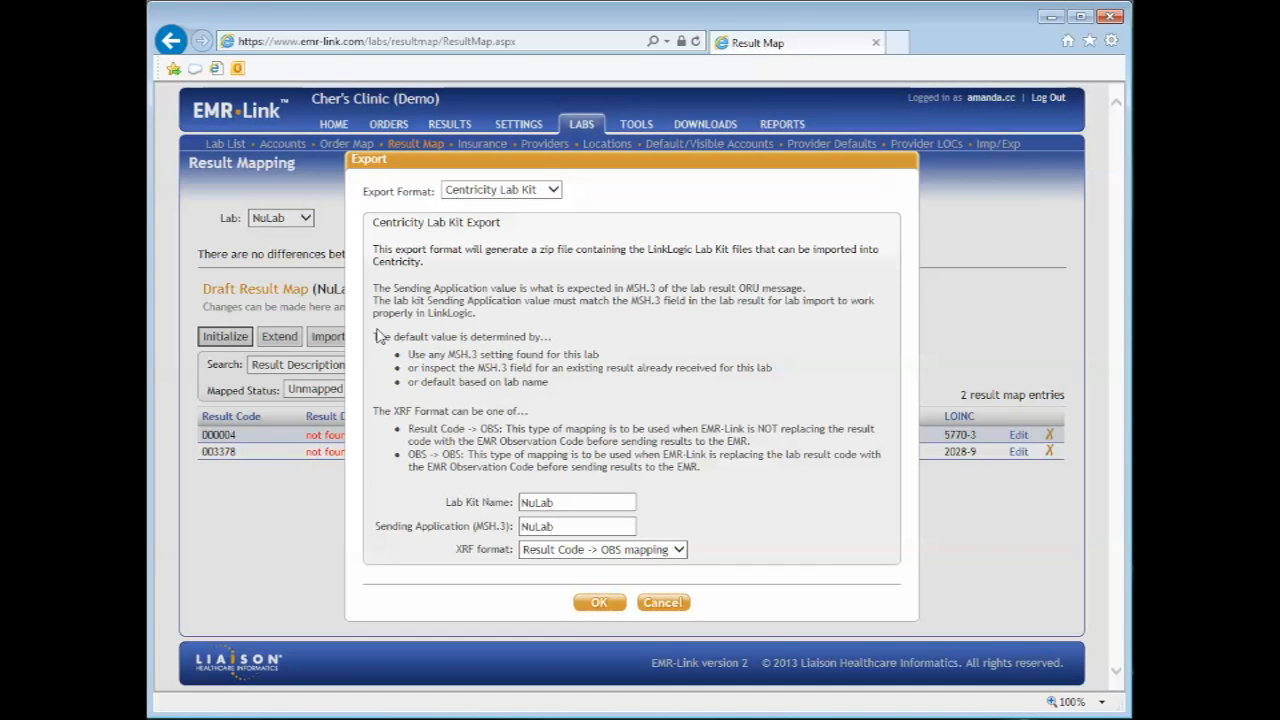
mouse_move(500, 190)
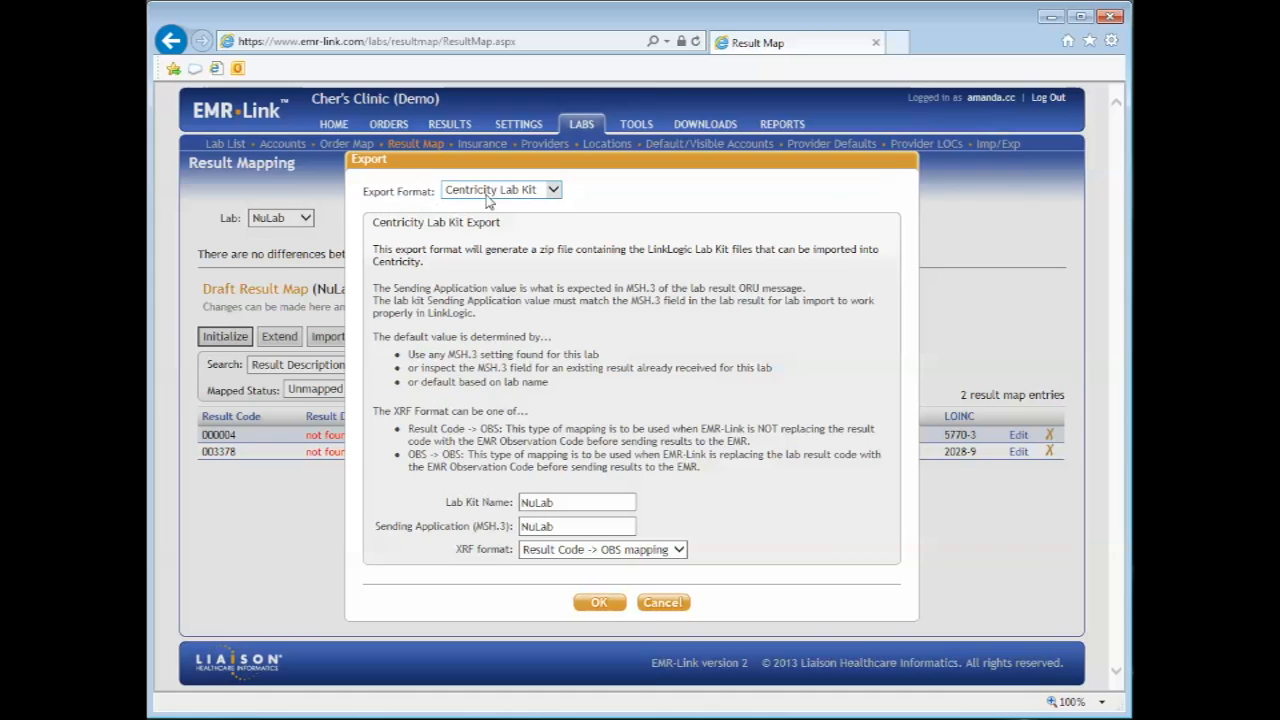
left_click(553, 190)
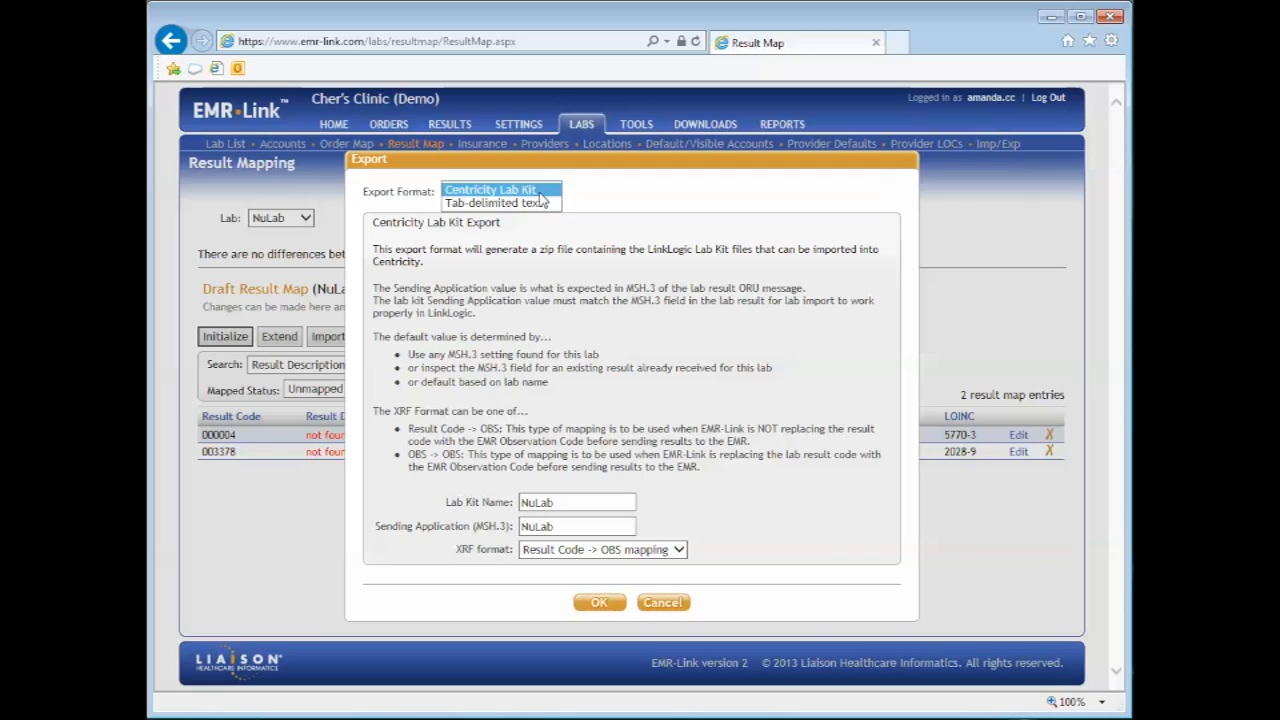
left_click(490, 190)
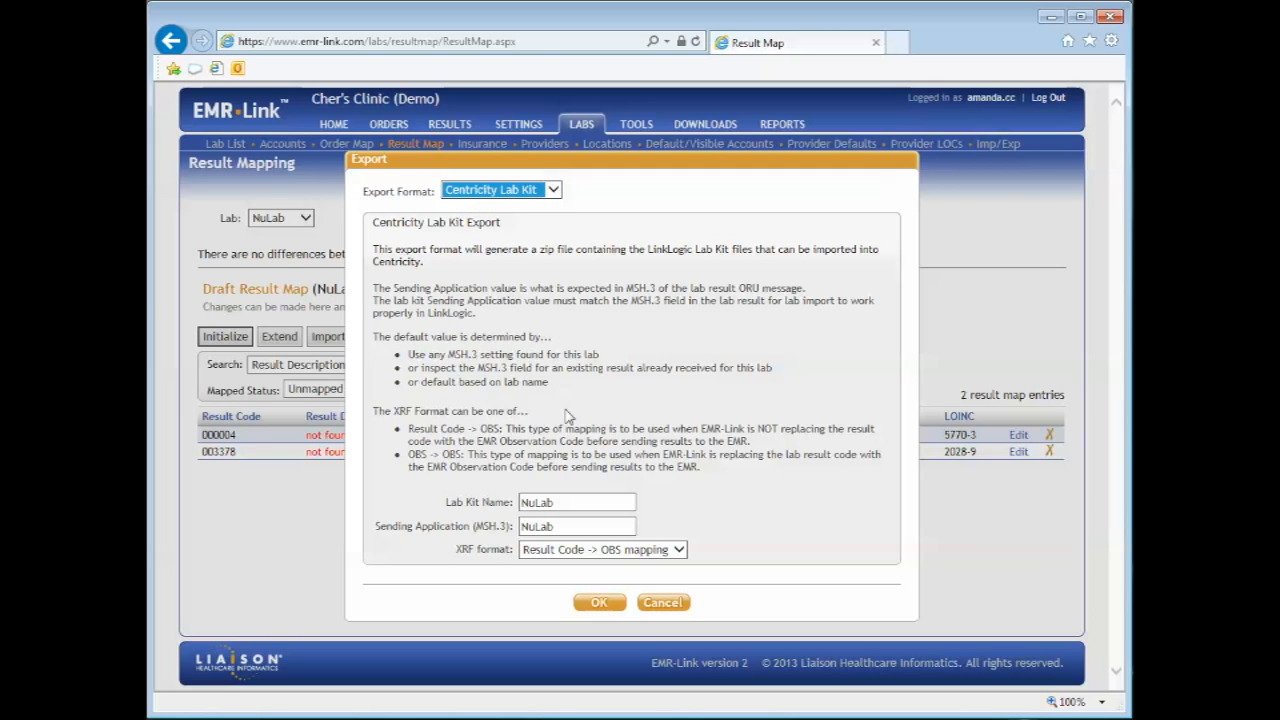
left_click(576, 526)
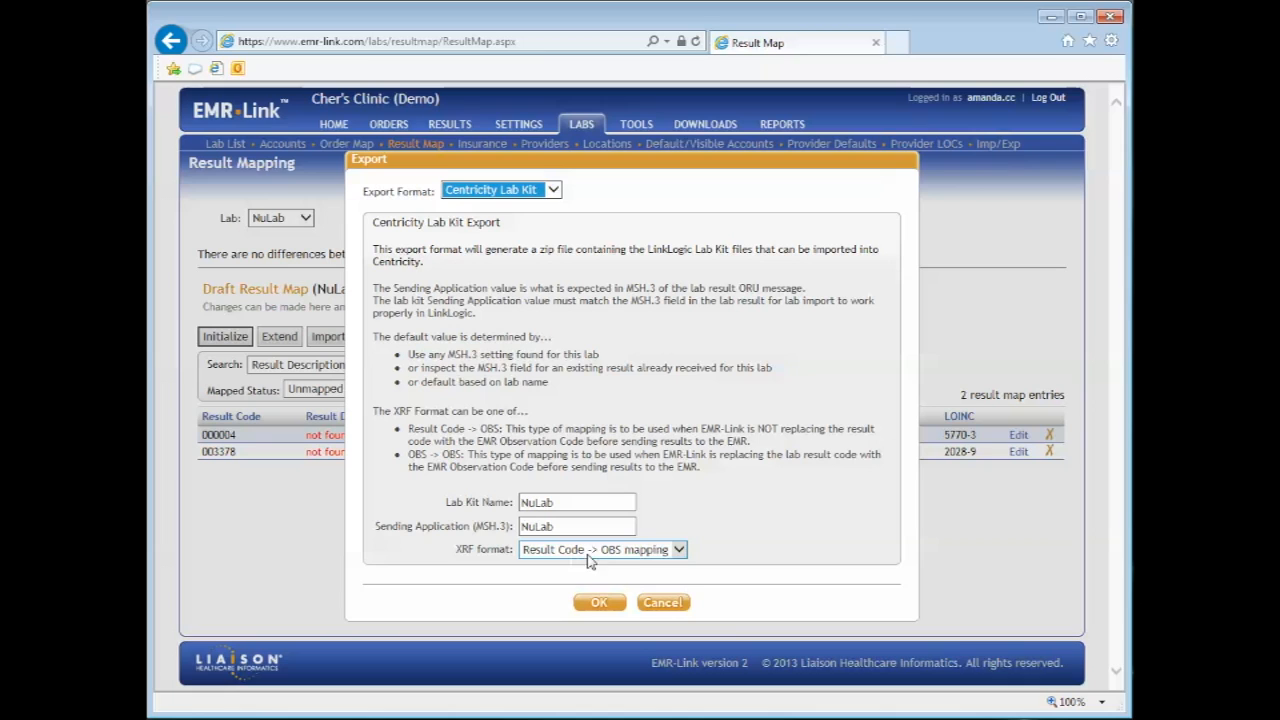
left_click(602, 549)
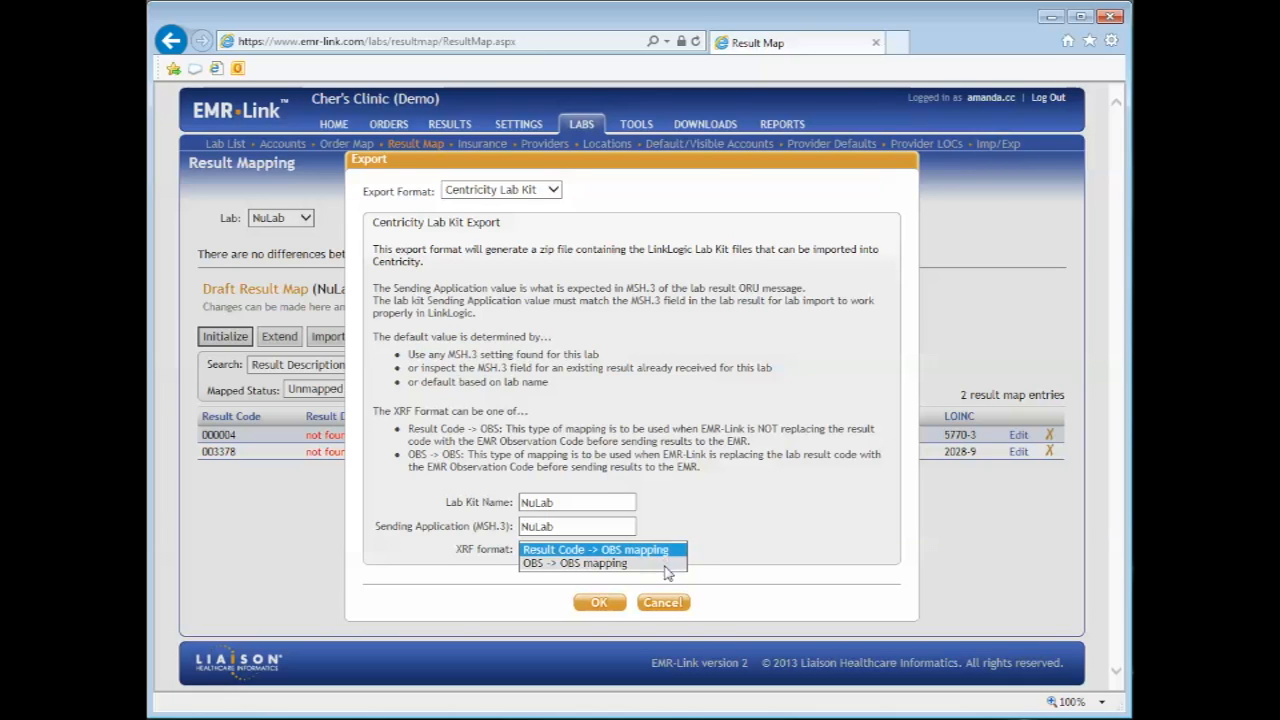
left_click(575, 562)
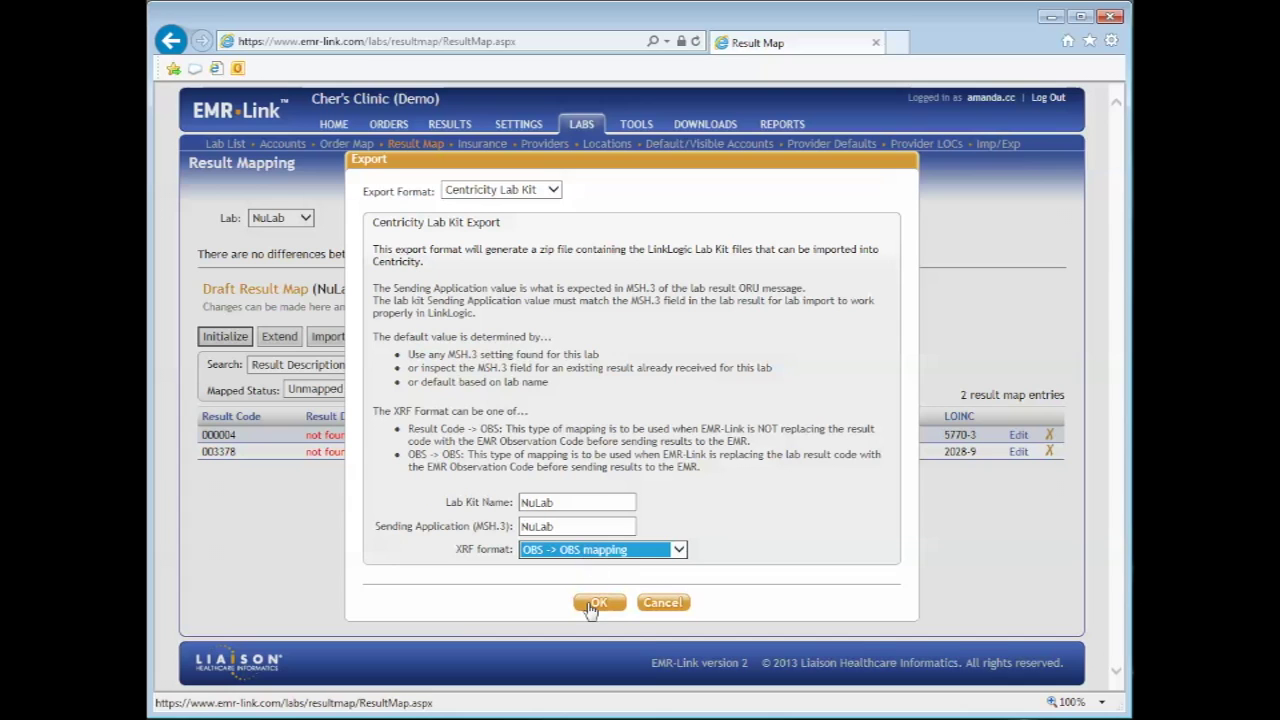
left_click(598, 602)
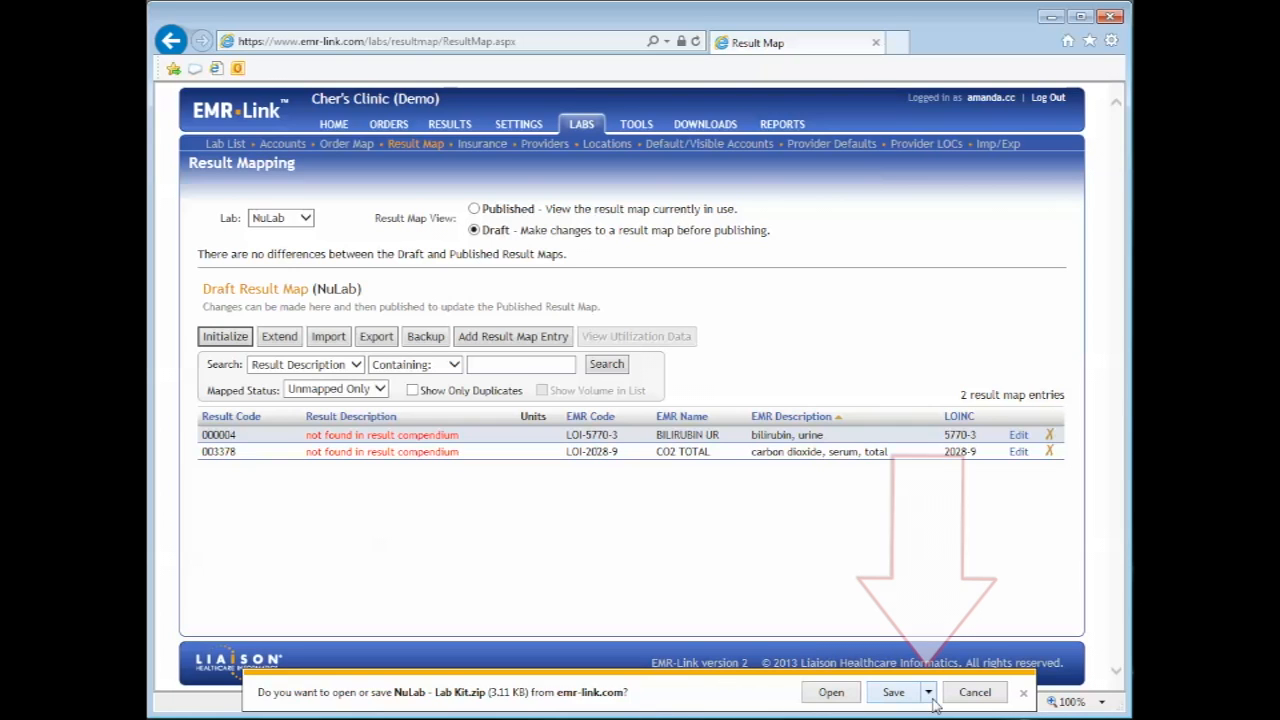
Save NuLab - Lab Kit.zip to the Desktop as a compressed folder.
left_click(928, 692)
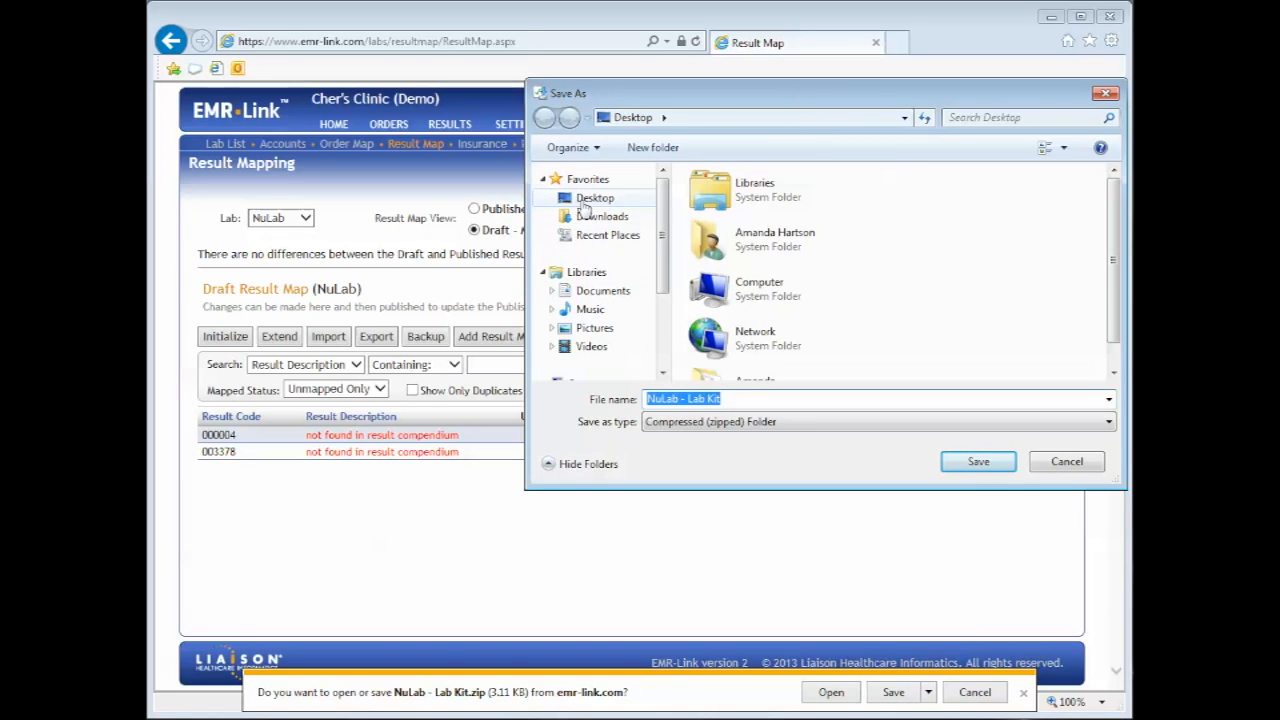
left_click(595, 197)
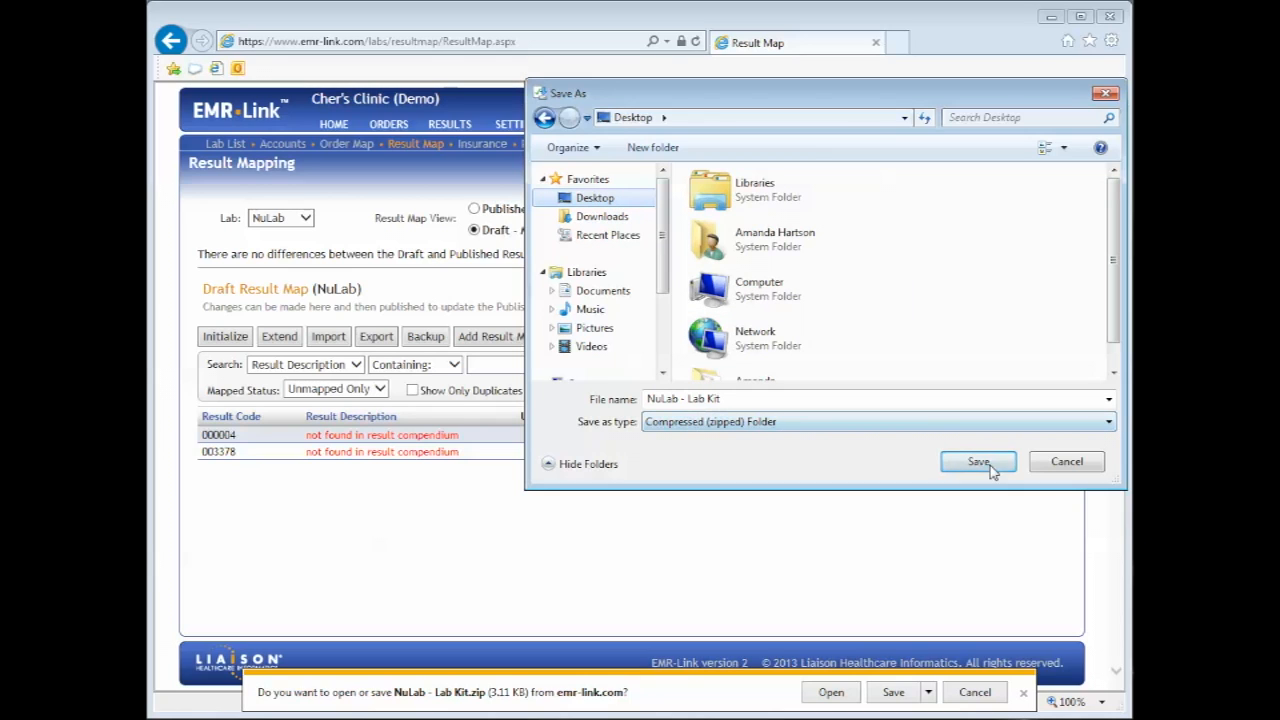
left_click(978, 461)
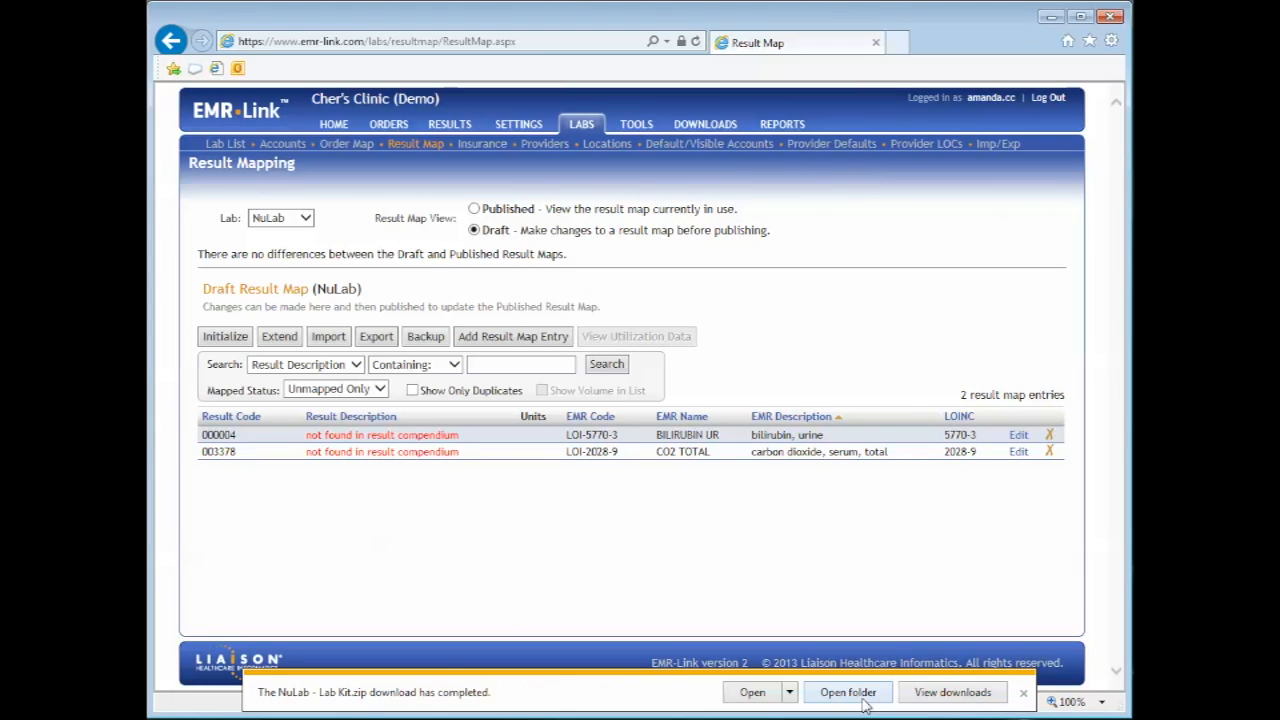
Extract the NuLab - Lab Kit zip from the Desktop into llogic and open the extracted folder.
left_click(847, 692)
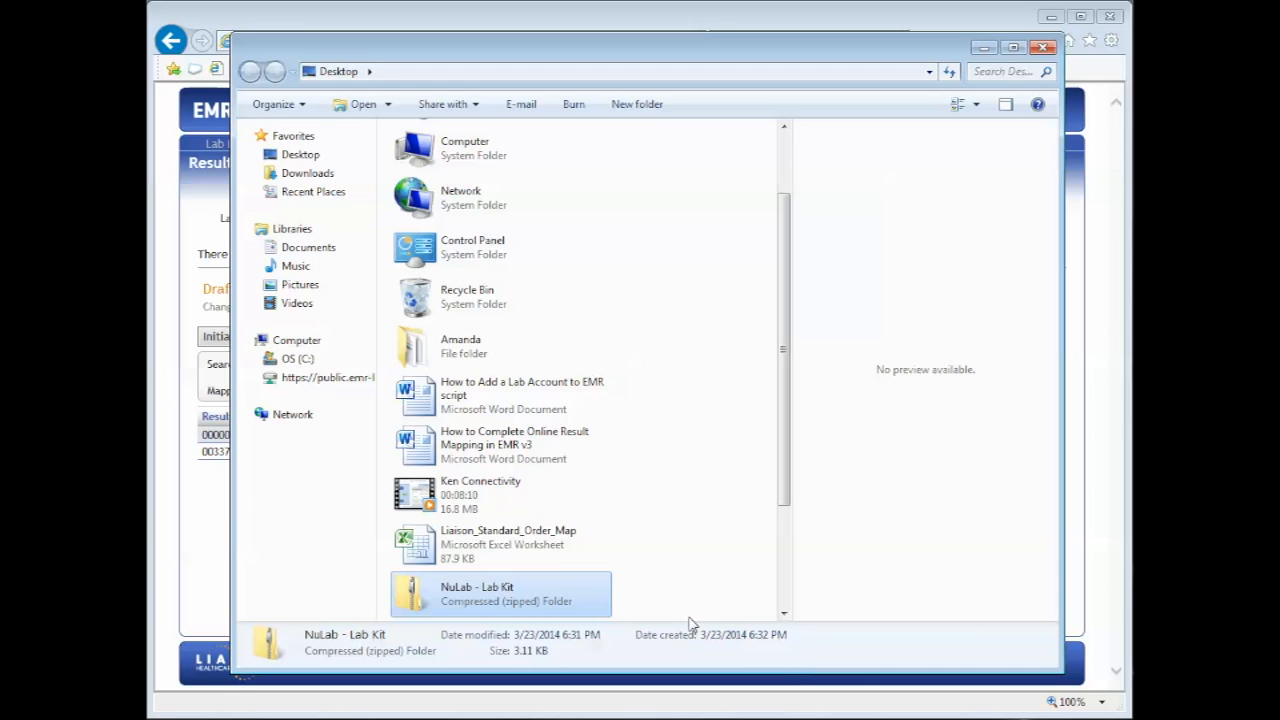
left_click(300, 154)
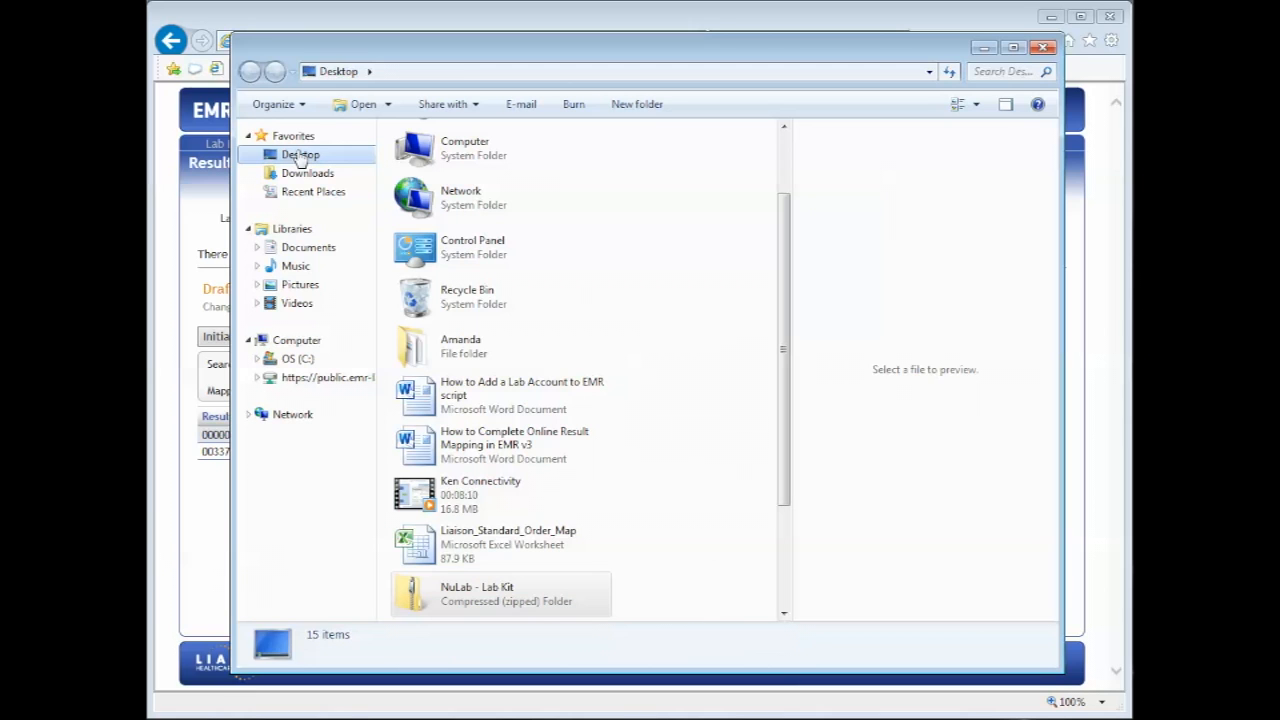
right_click(413, 593)
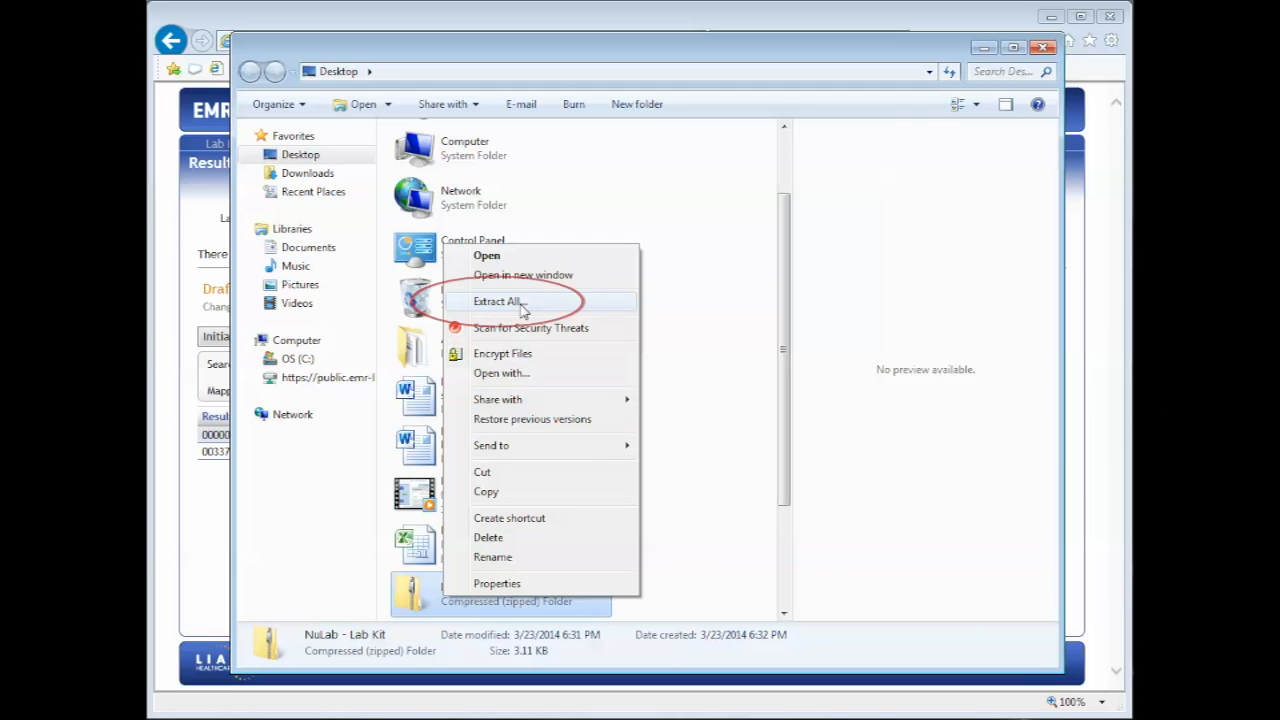
left_click(497, 301)
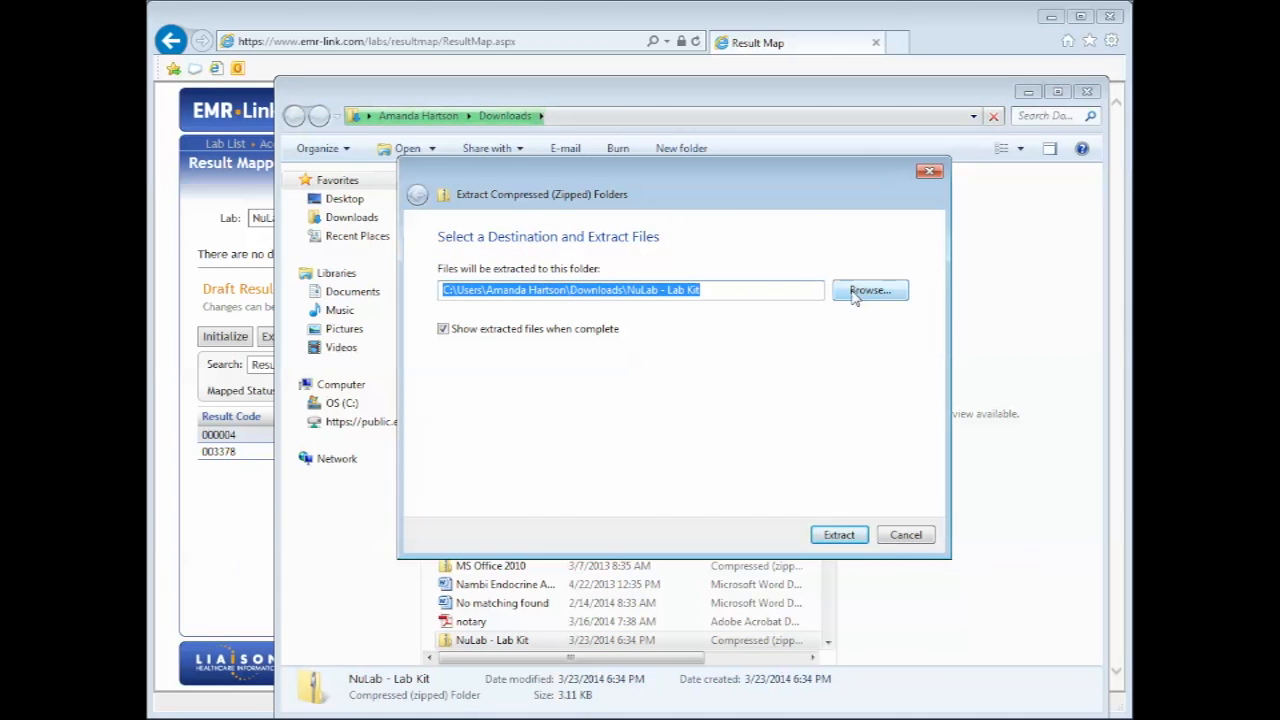
left_click(869, 290)
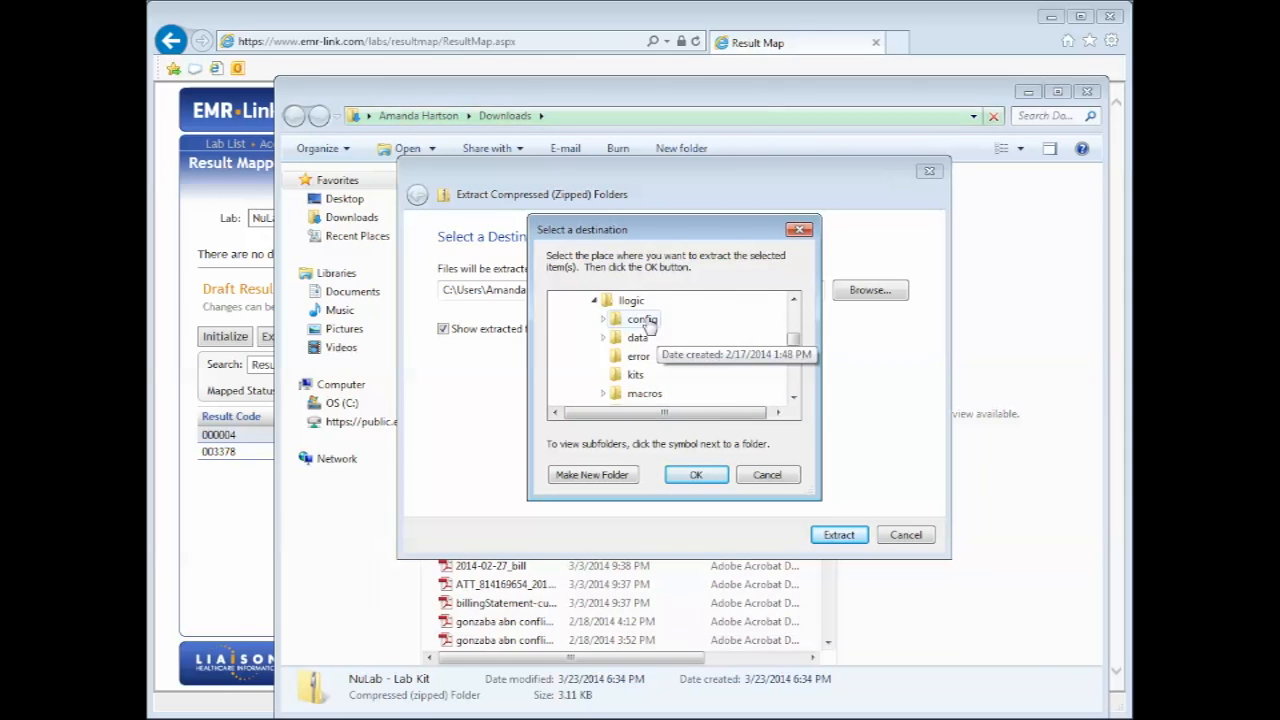
left_click(695, 474)
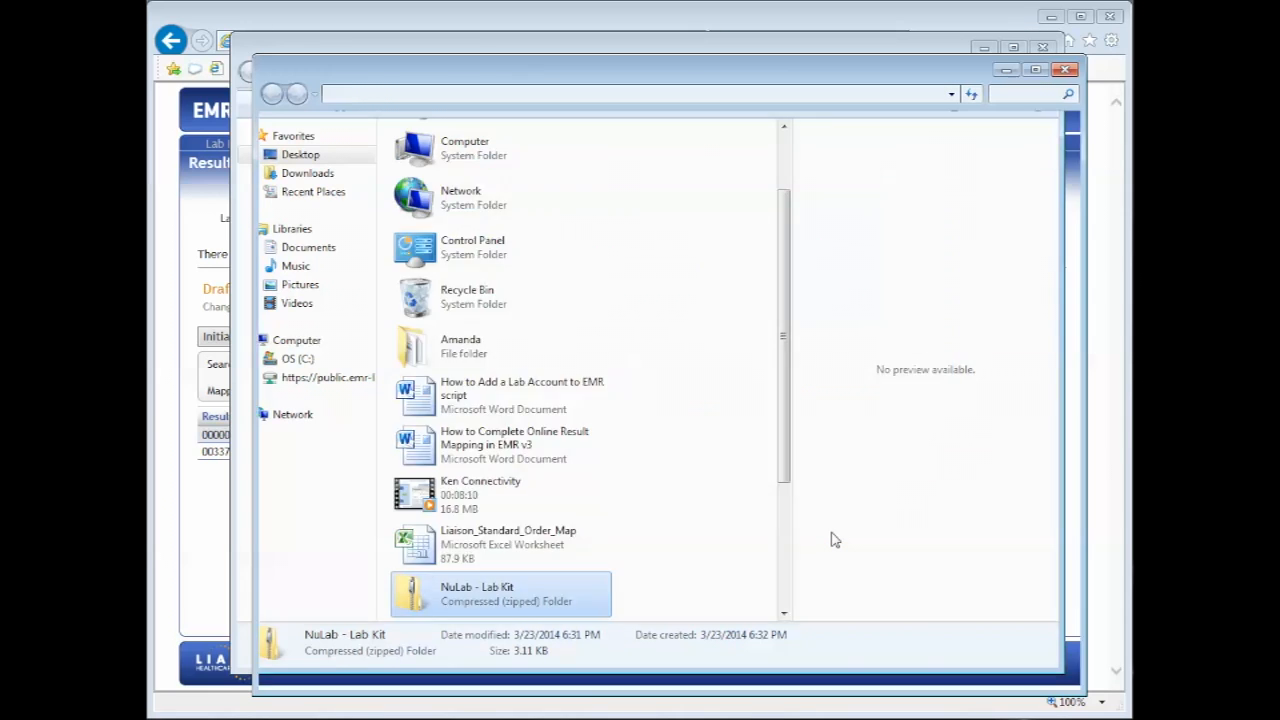
double_click(477, 593)
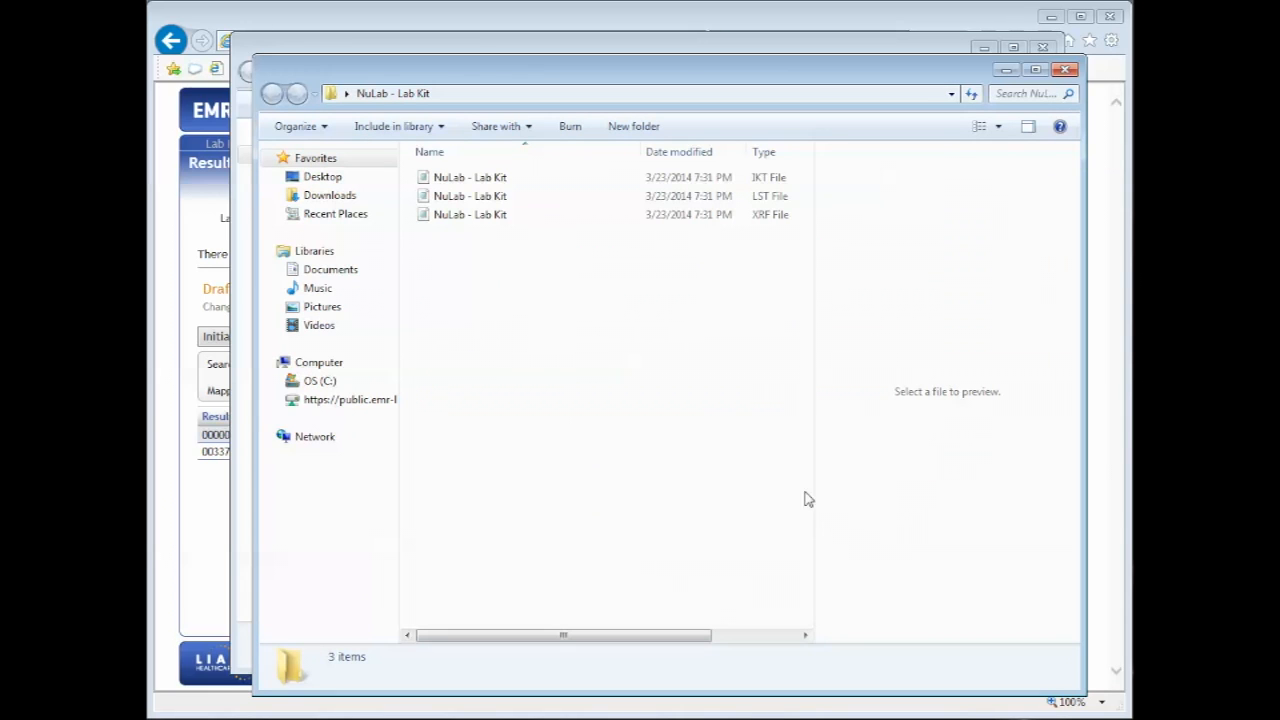
left_click(470, 214)
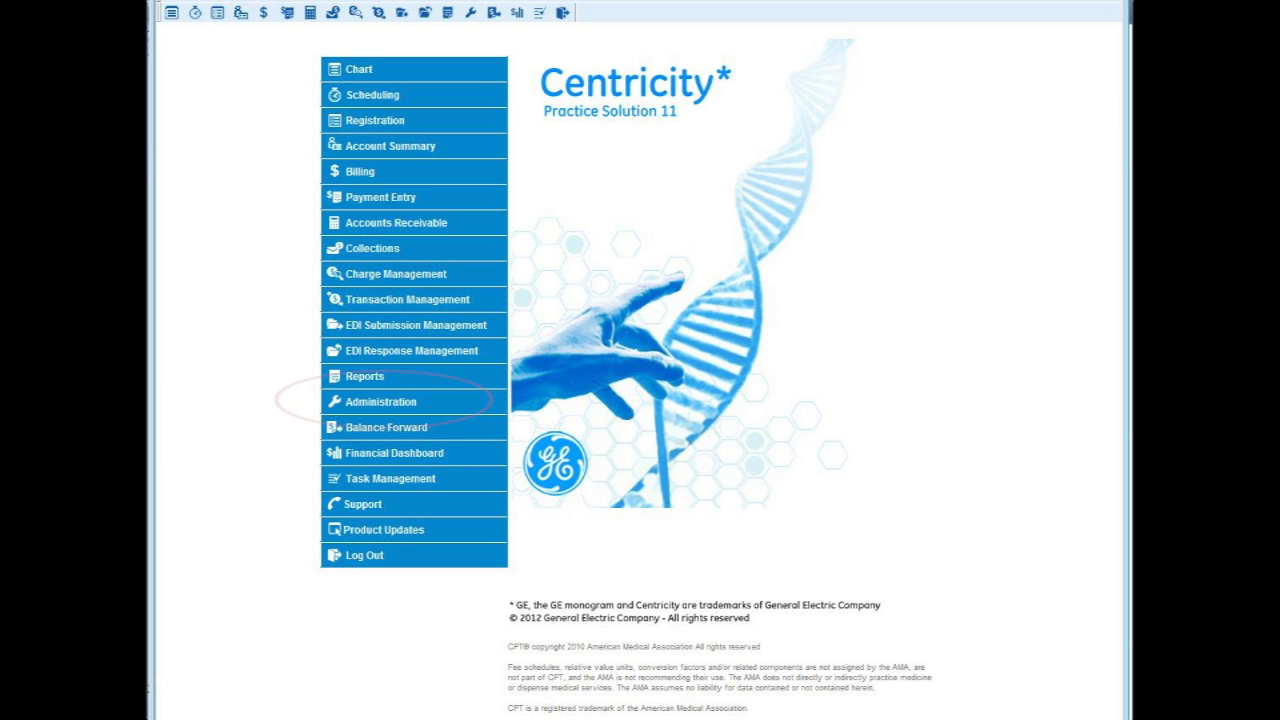
Open the LinkLogic task options for the NuLab lab results import task.
left_click(378, 401)
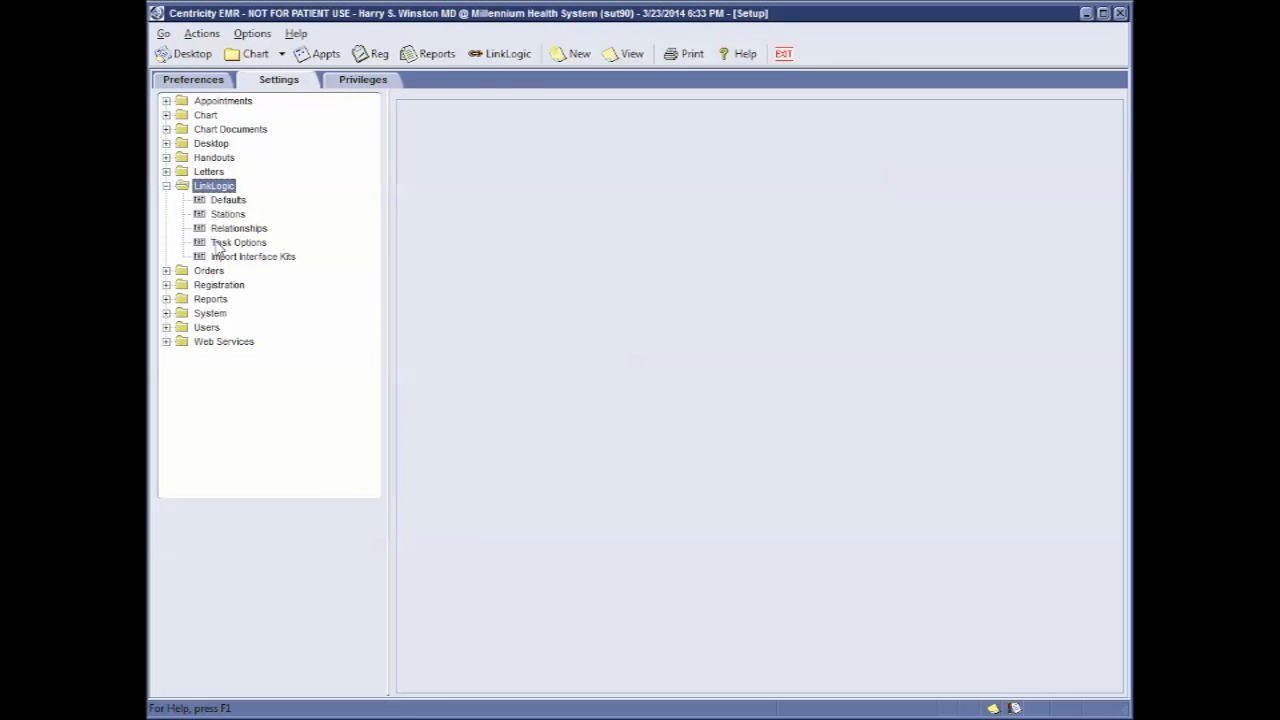
left_click(238, 242)
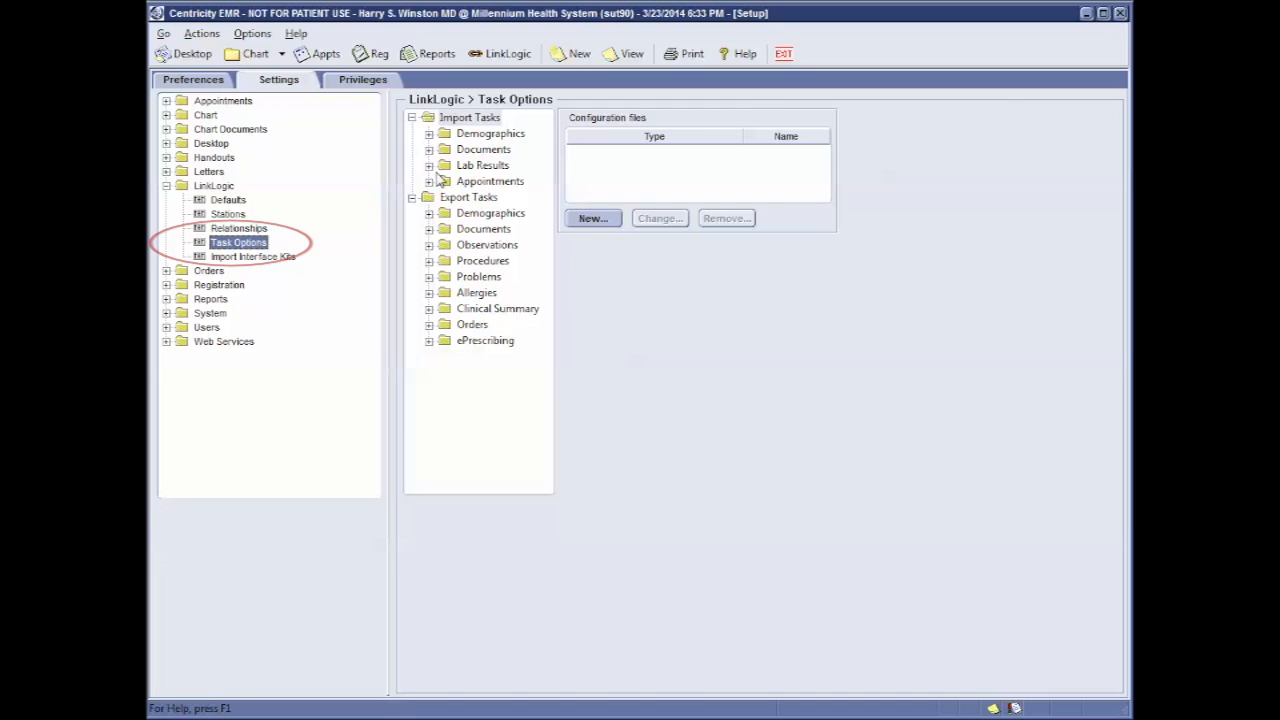
left_click(429, 165)
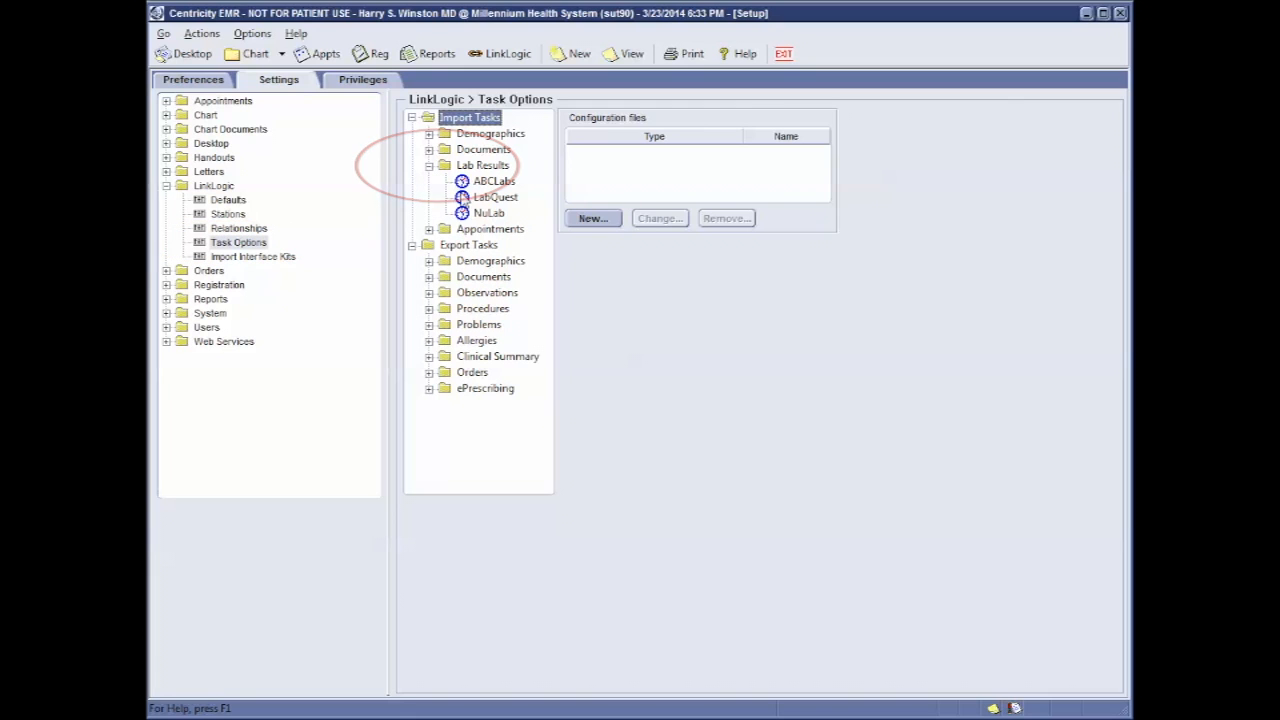
left_click(489, 213)
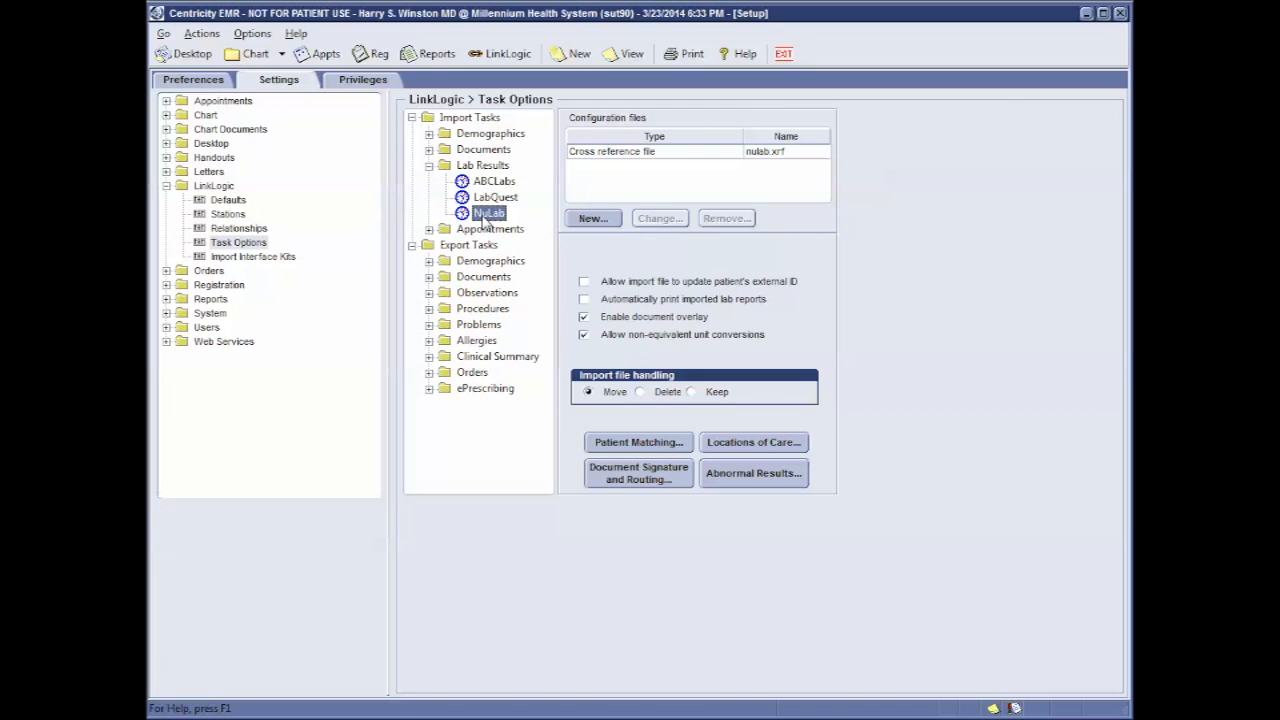
Change NuLab's cross reference file to nulab - lab kit.xrf, then open LinkLogic's jobs area.
left_click(611, 151)
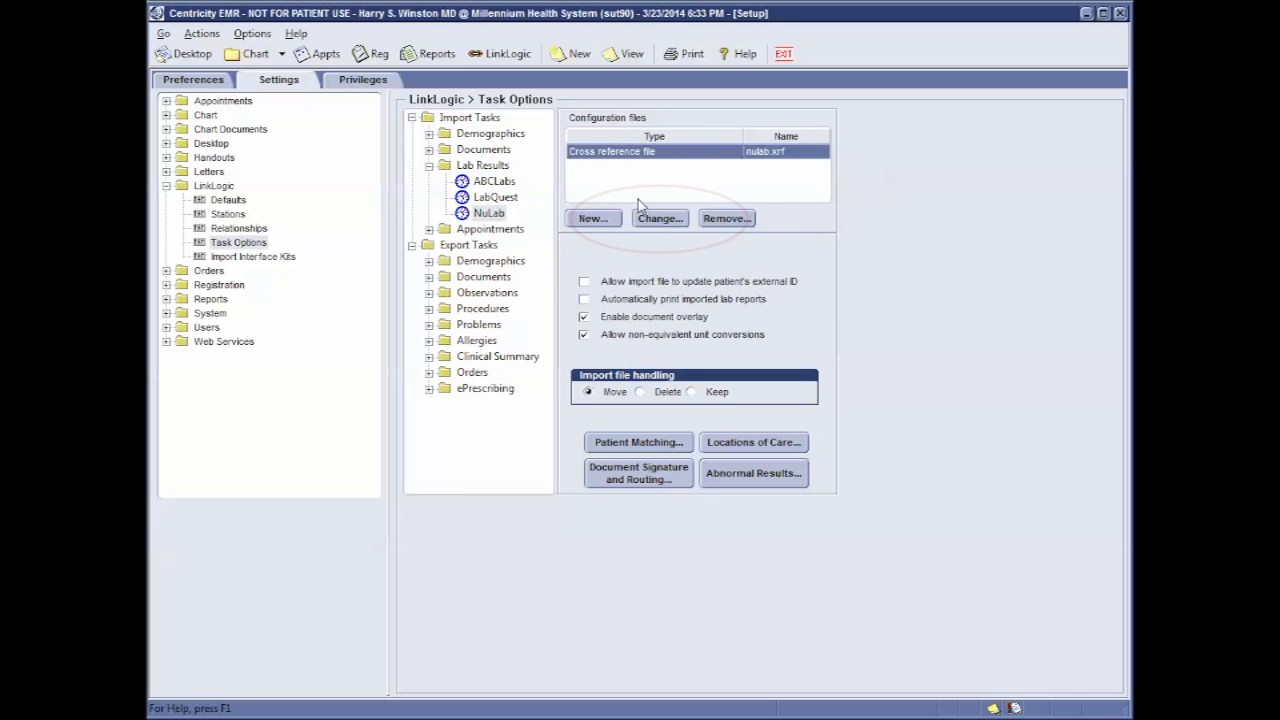
left_click(659, 219)
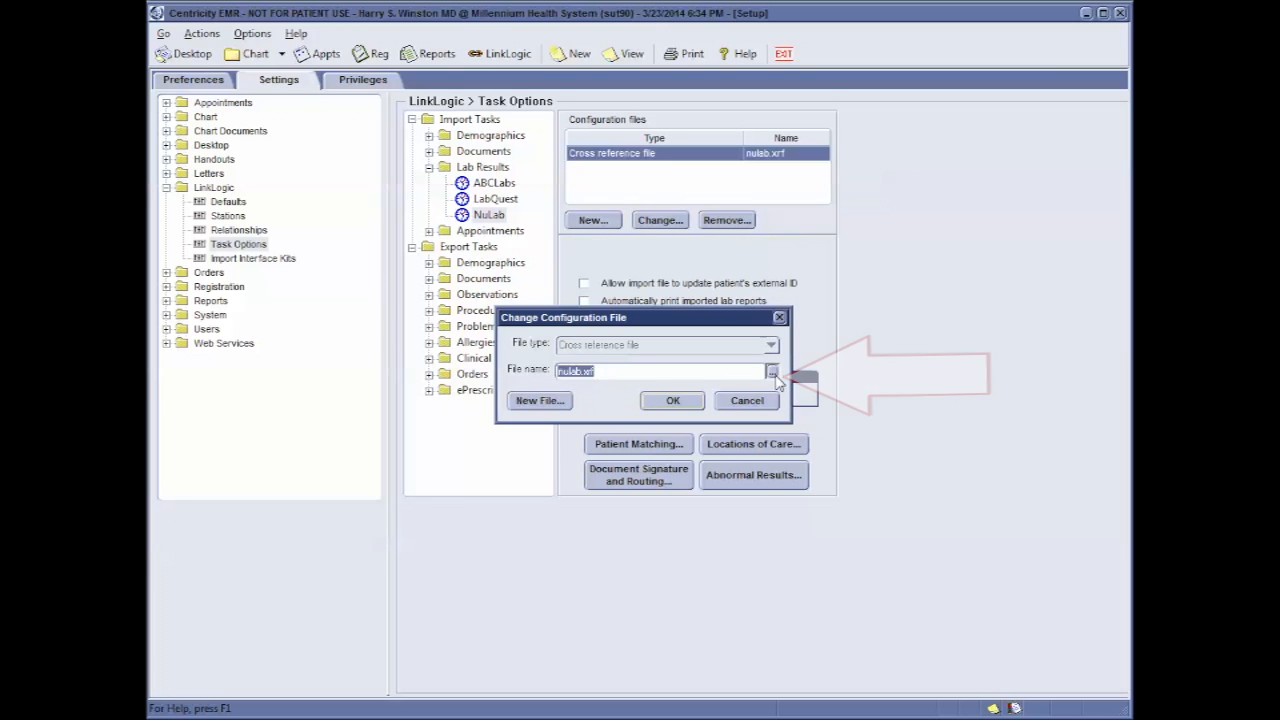
left_click(772, 371)
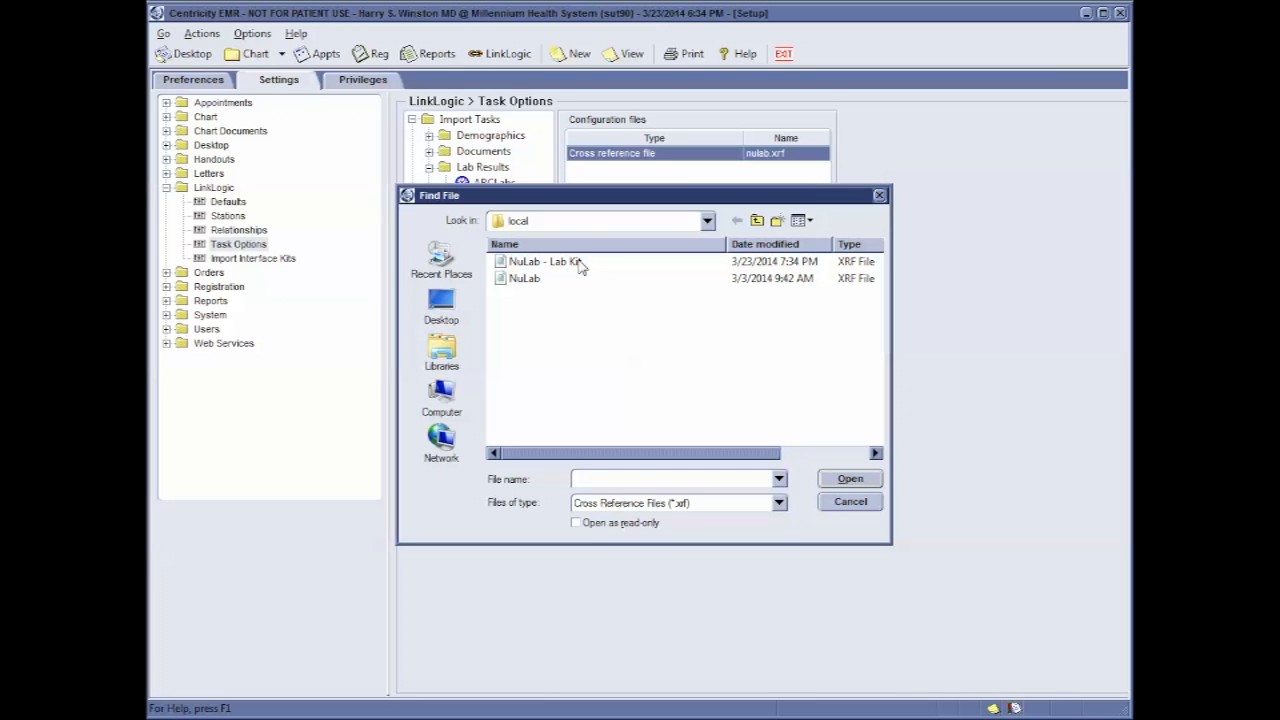
left_click(545, 261)
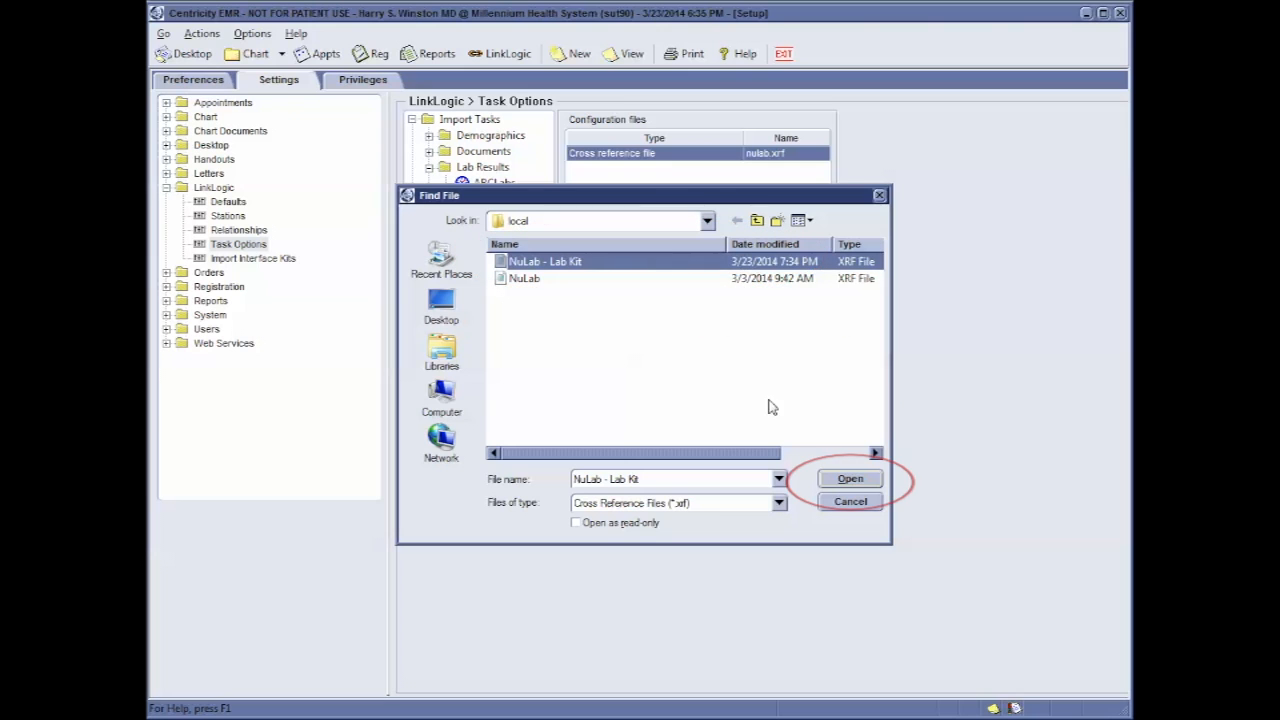
left_click(849, 478)
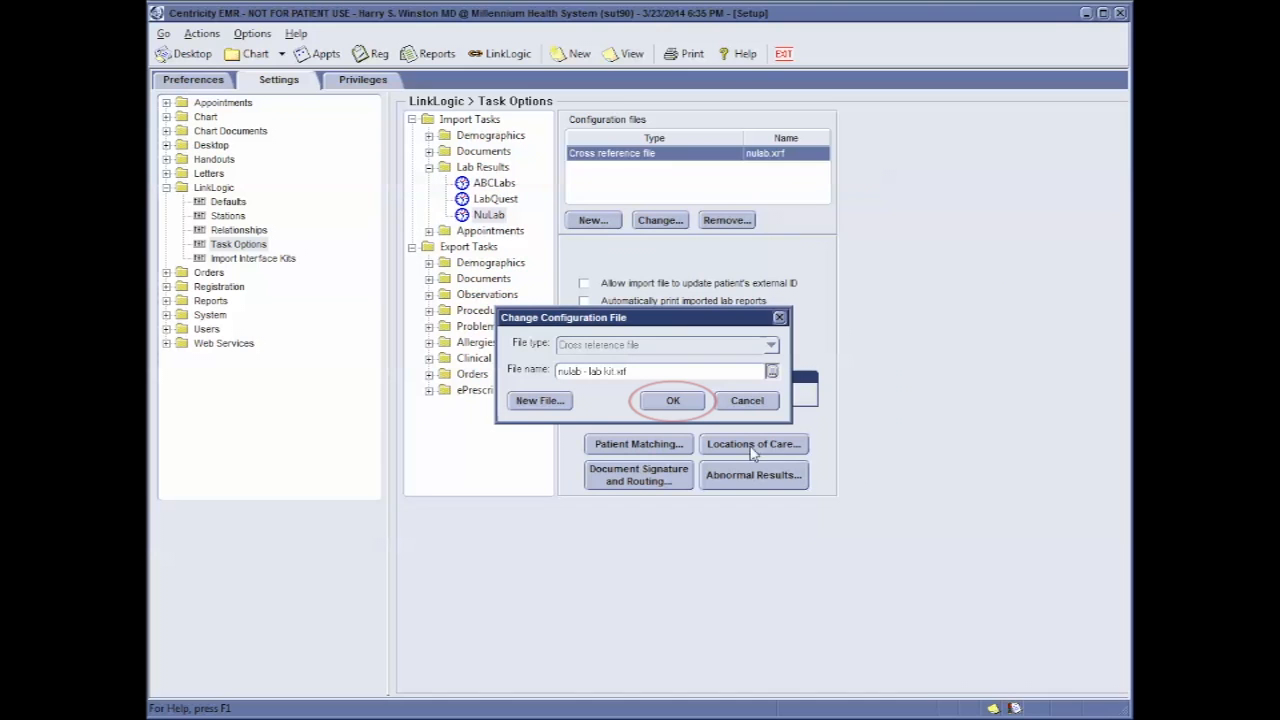
left_click(672, 400)
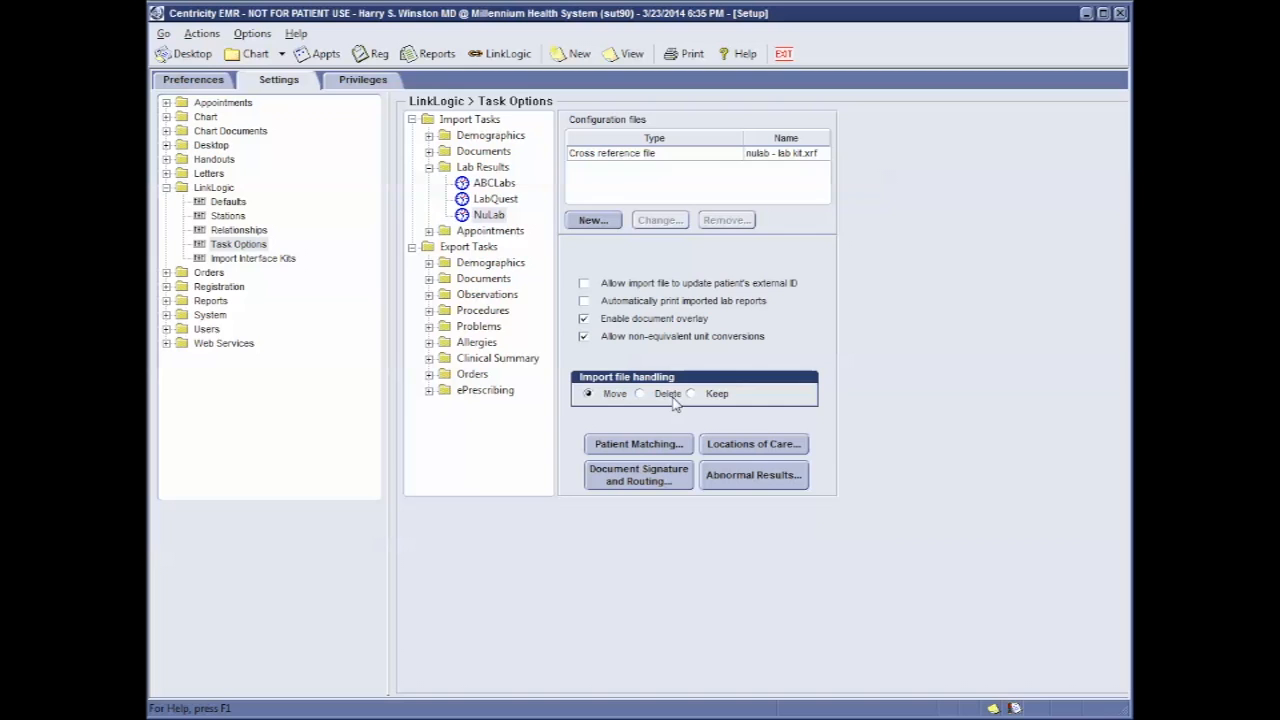
left_click(499, 54)
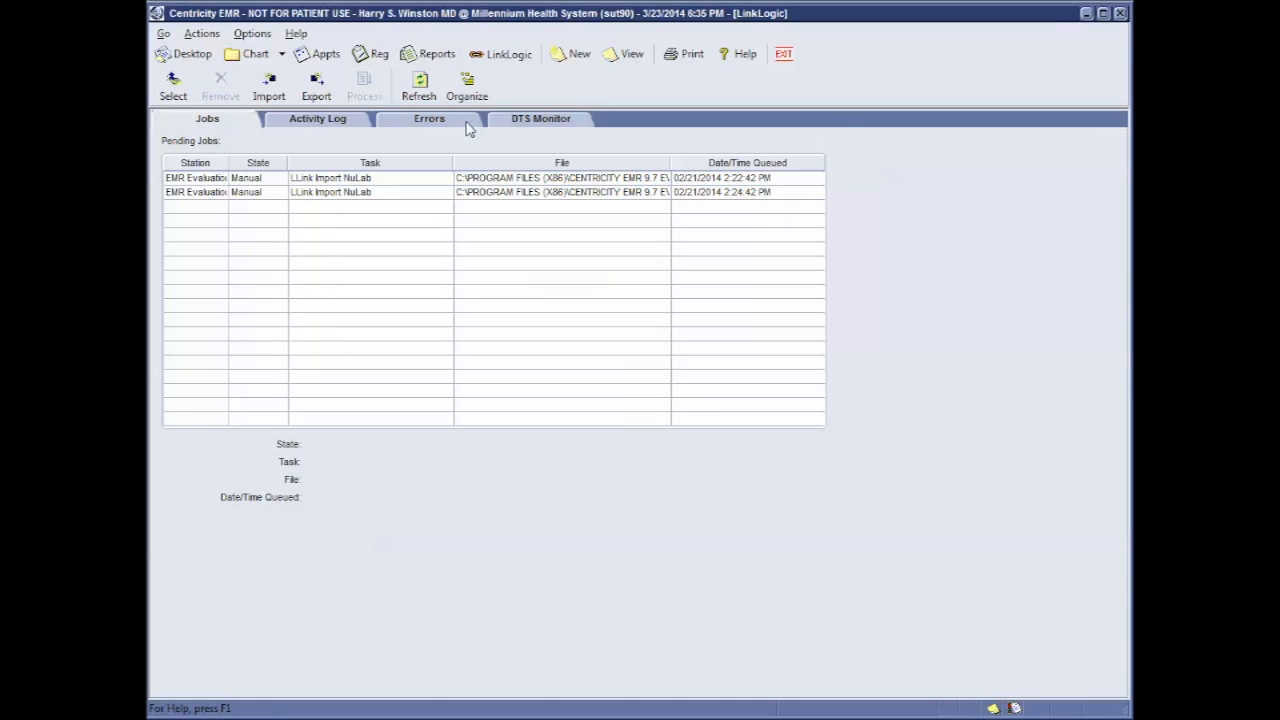
Refresh stations on the DTS Monitor, raising the LinkLogic cache reset warning.
left_click(541, 118)
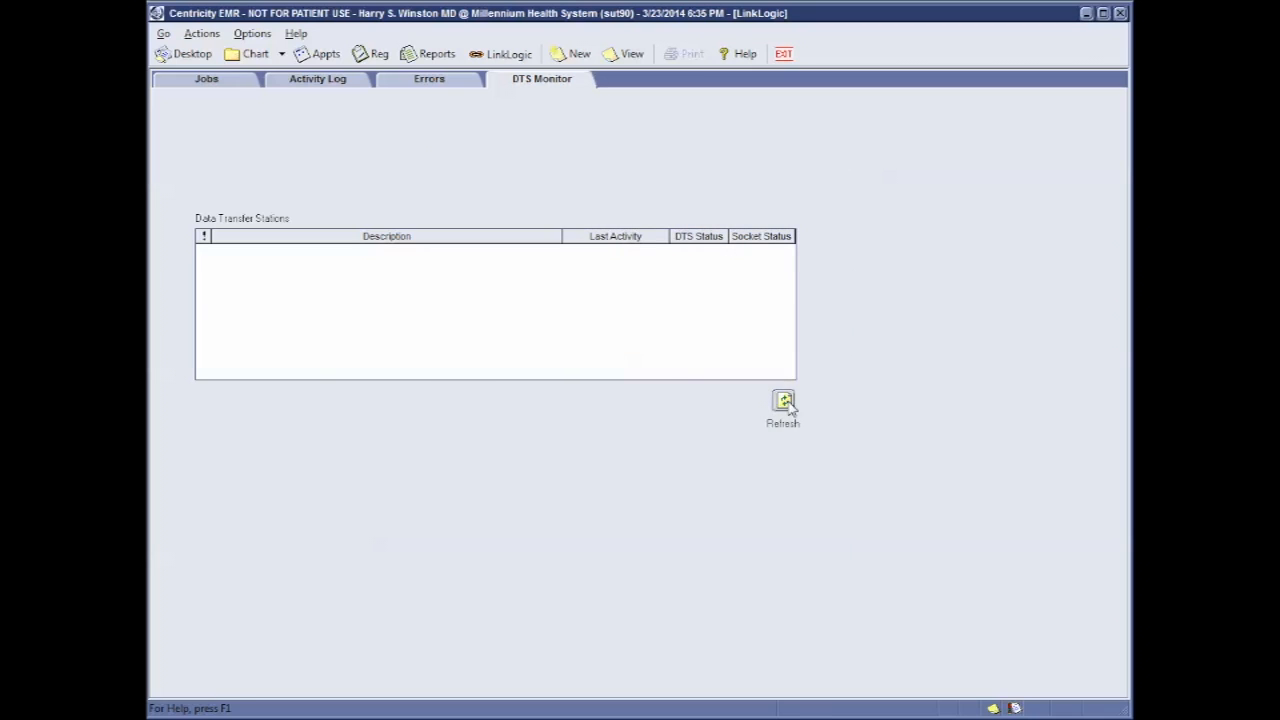
left_click(783, 402)
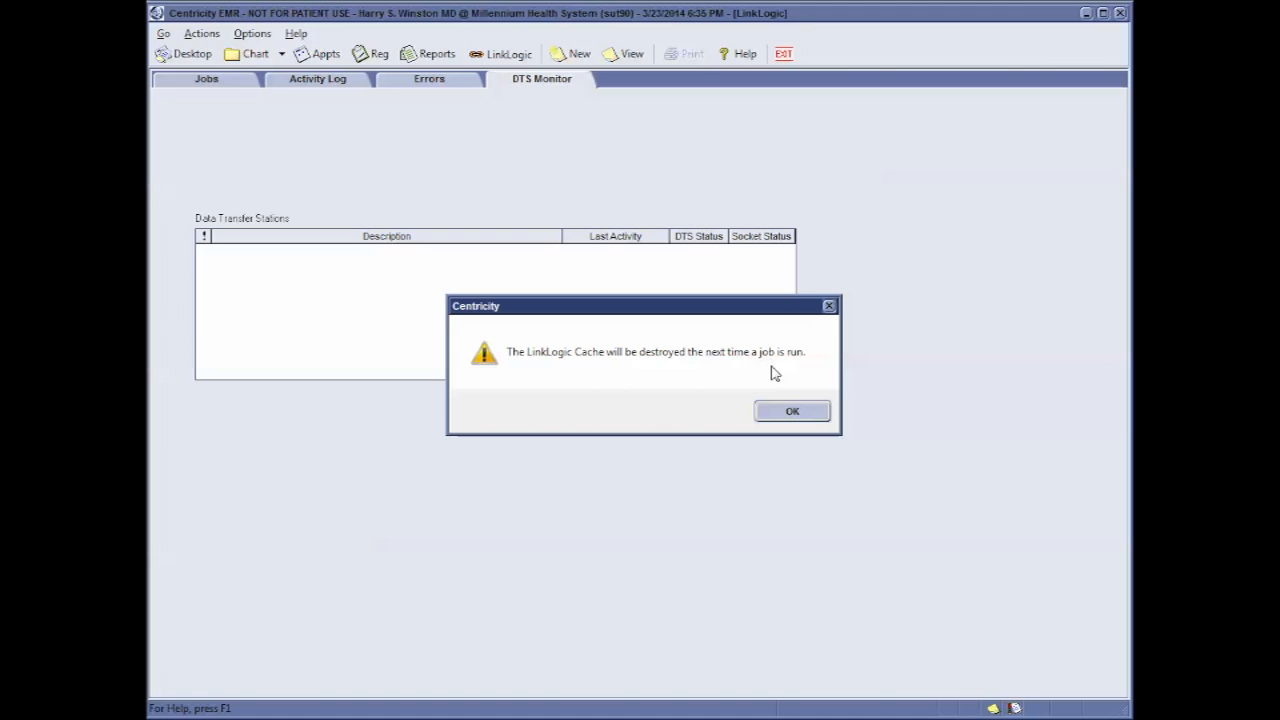